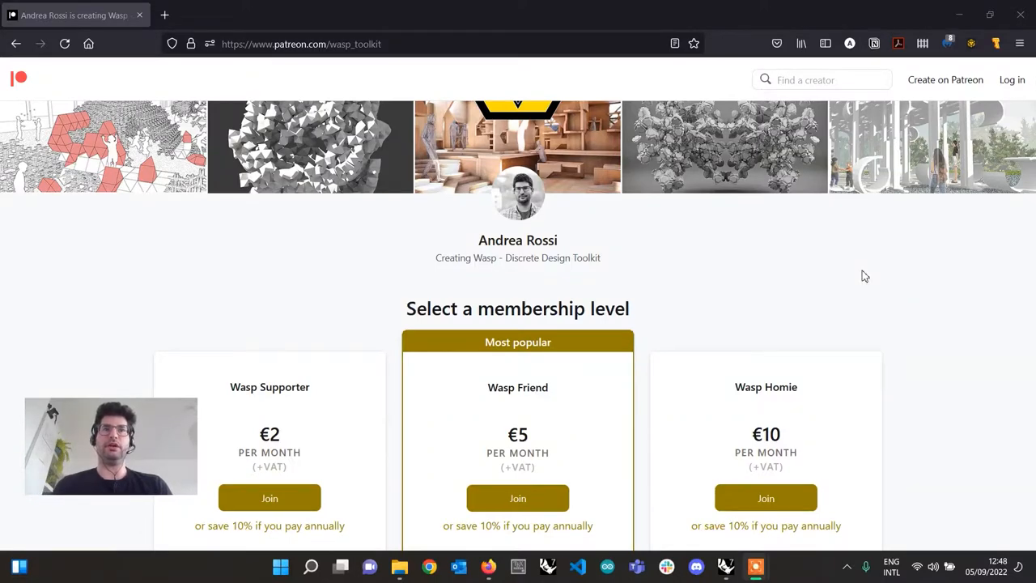
mouse_move(884, 274)
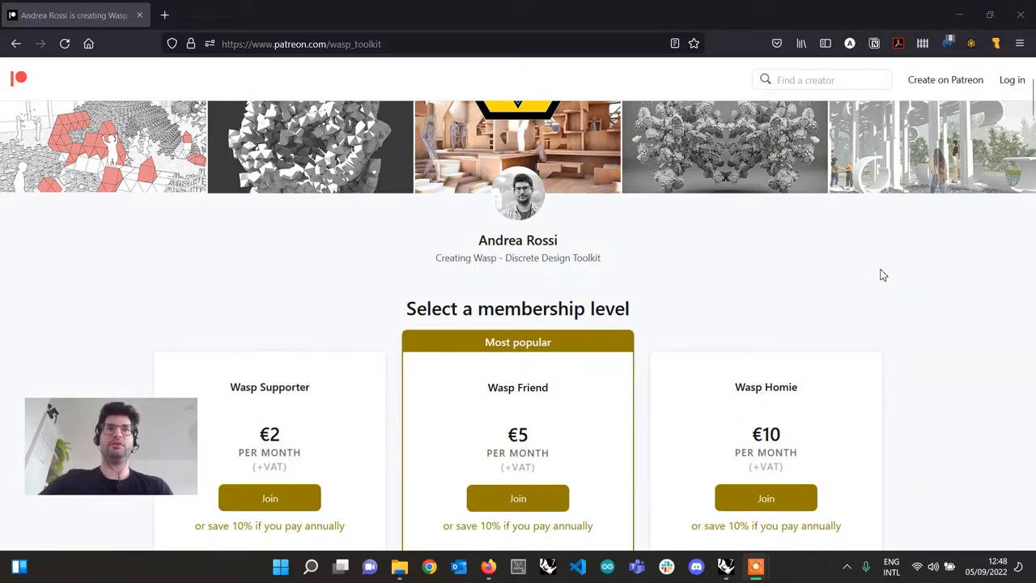
mouse_move(868, 264)
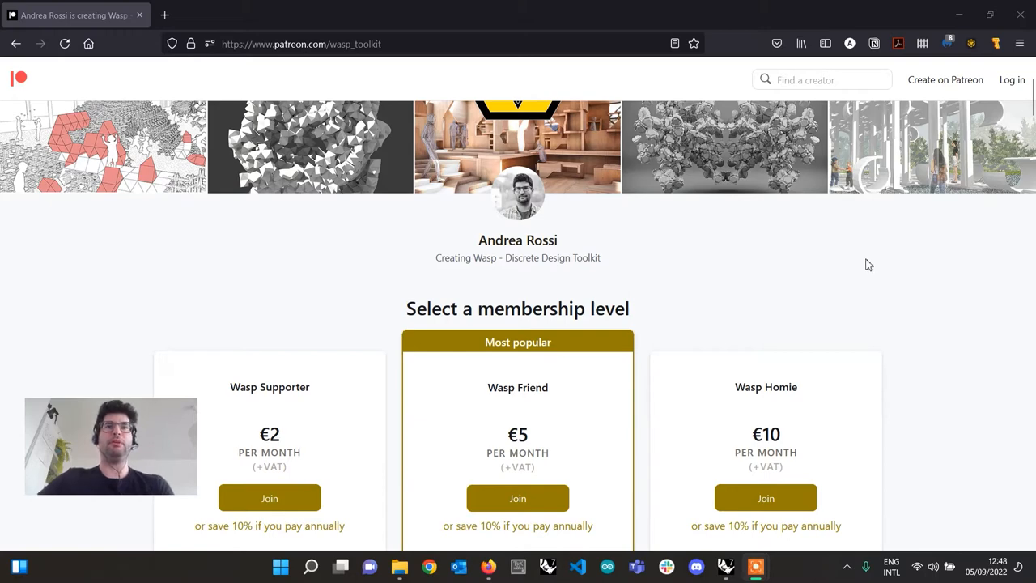
Step: Zoom around the canvas to inspect the AdvPart, Support and Attribute components
scroll("down", 3)
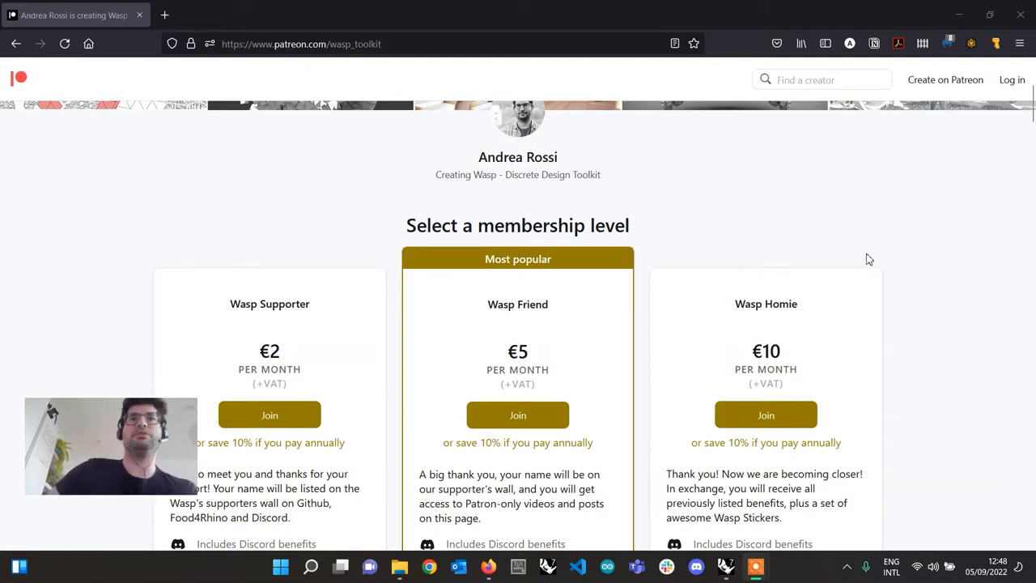
scroll("down", 3)
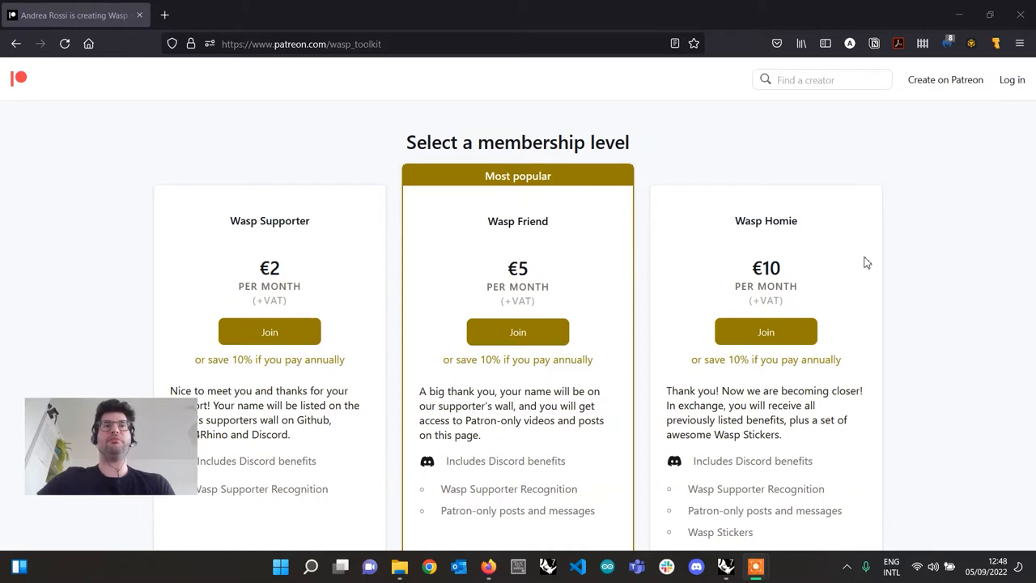
scroll("down", 3)
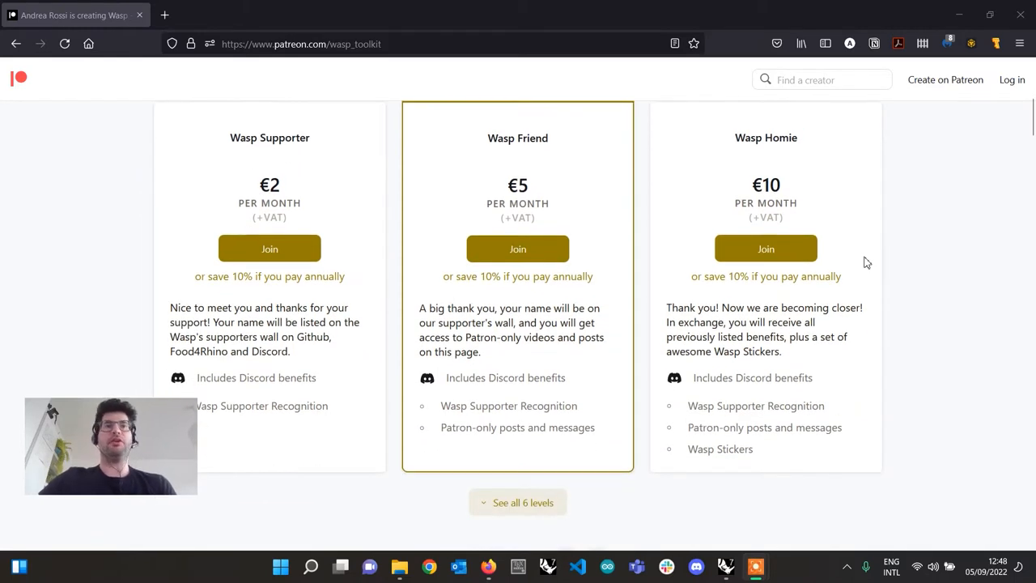
scroll("down", 3)
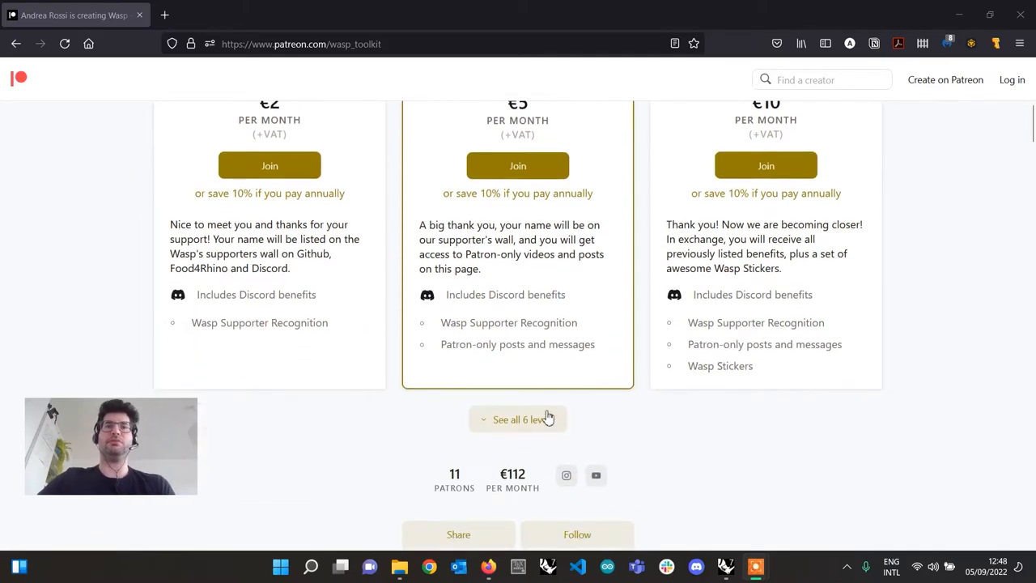
left_click(517, 418)
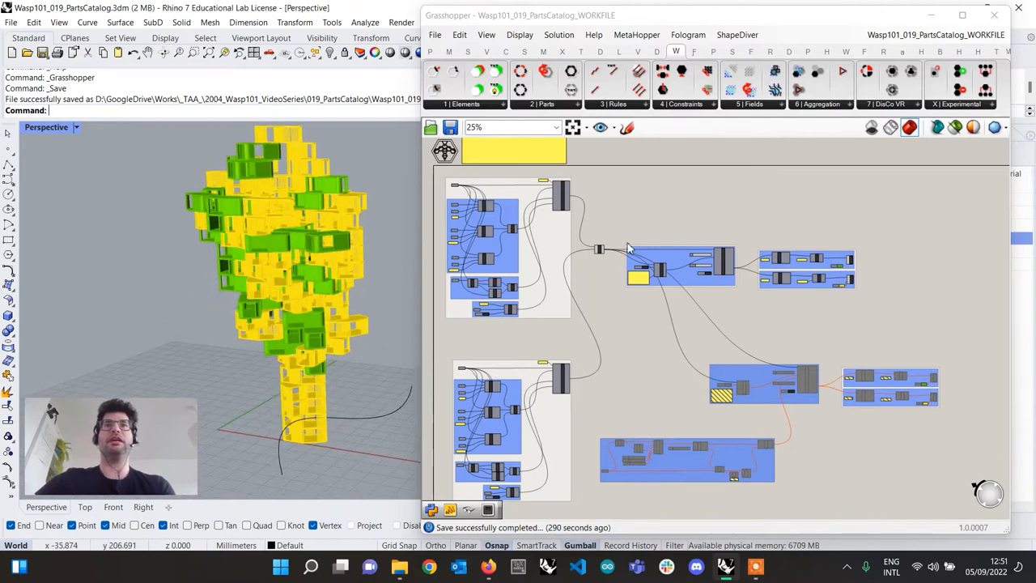
mouse_move(611, 270)
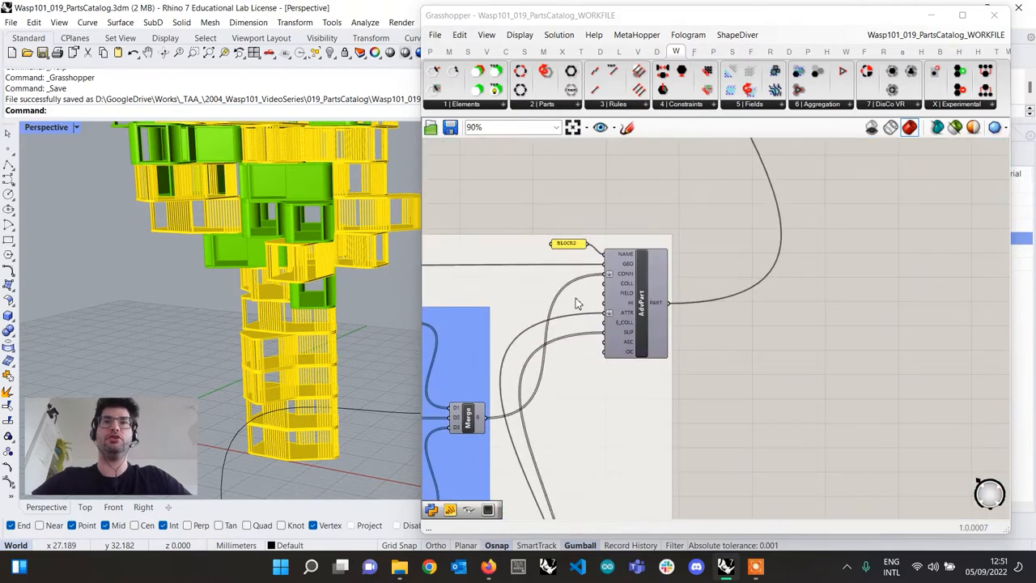
Step: Pan over to the StochasticAggregation group that builds the 120-part aggregation
scroll("down", 3)
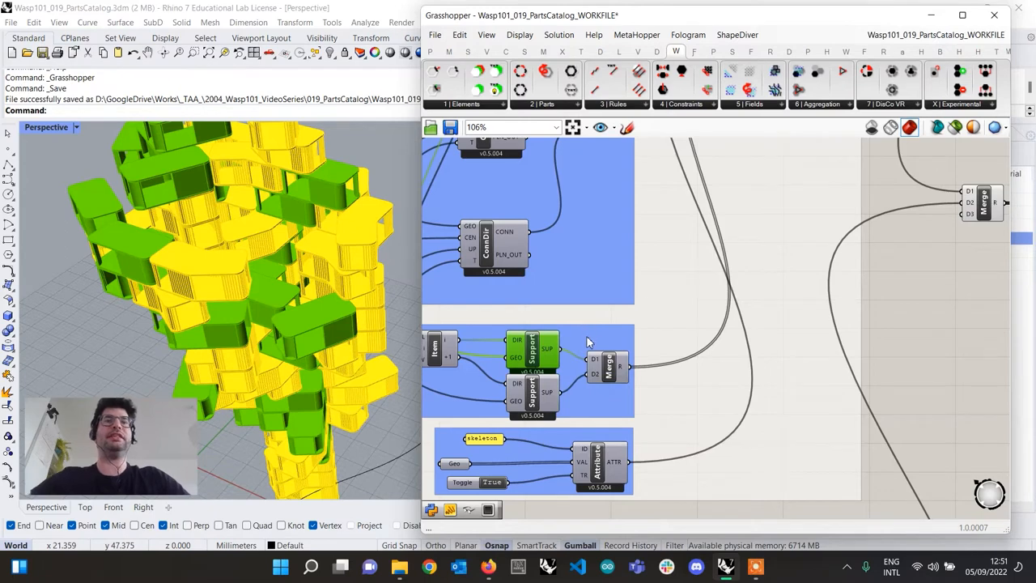
mouse_move(589, 339)
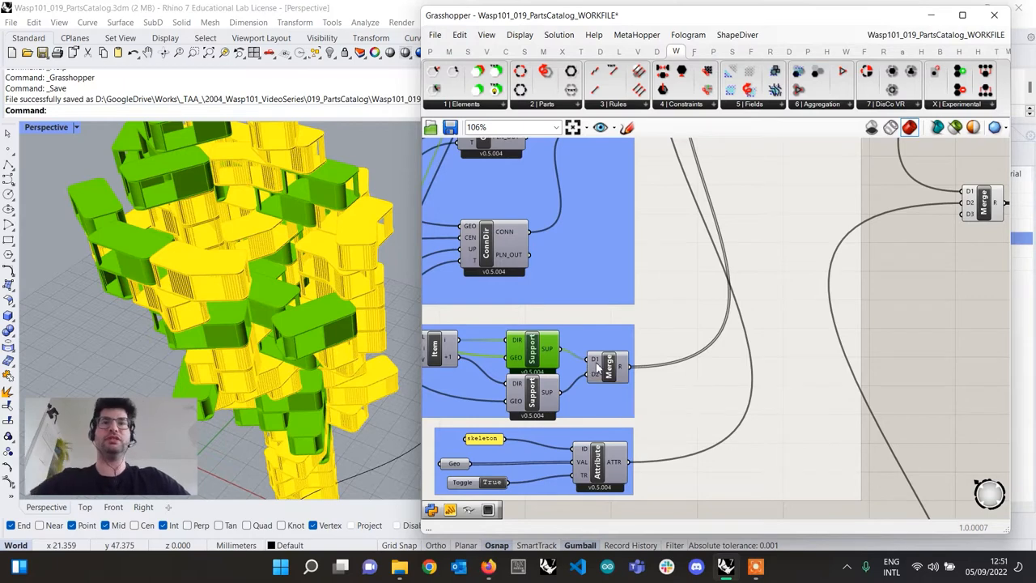
scroll("down", 3)
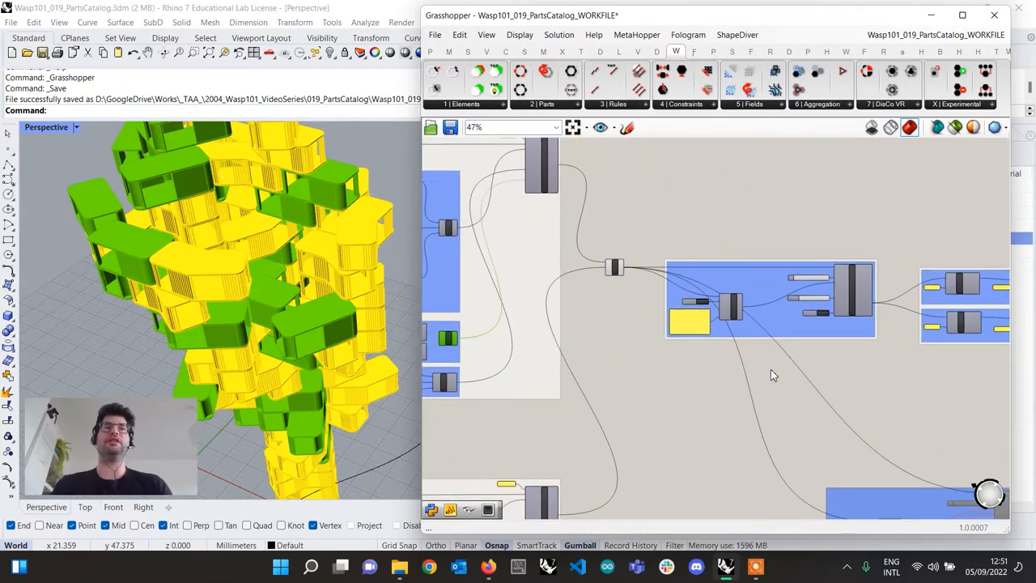
left_click_drag(773, 374, 631, 340)
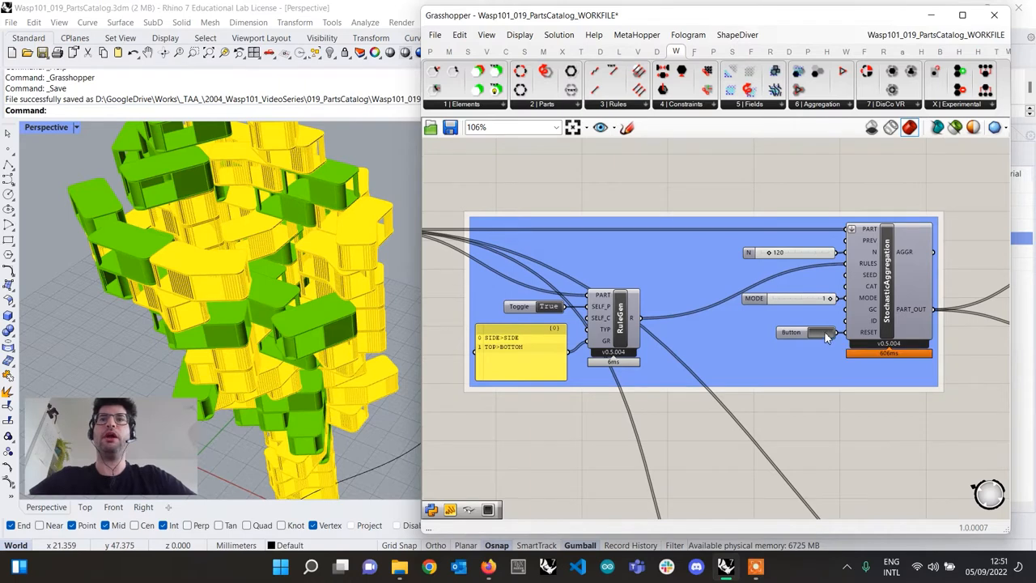
mouse_move(340, 329)
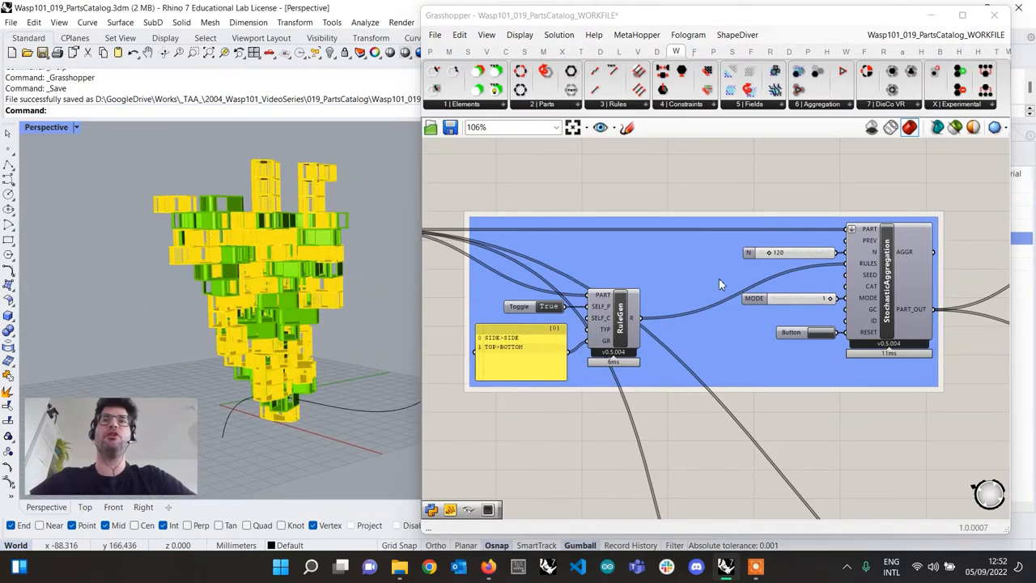
mouse_move(791, 299)
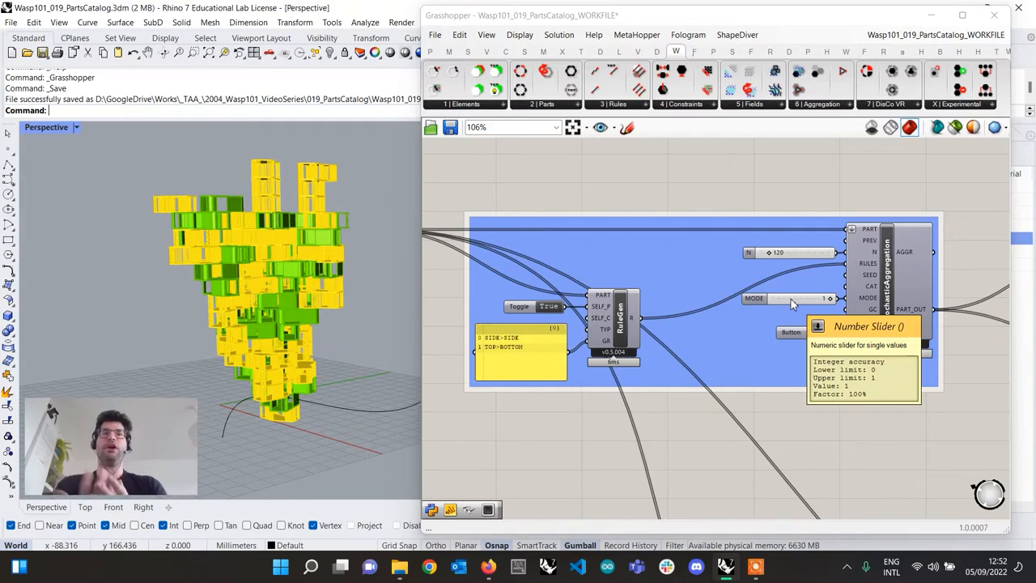
mouse_move(783, 289)
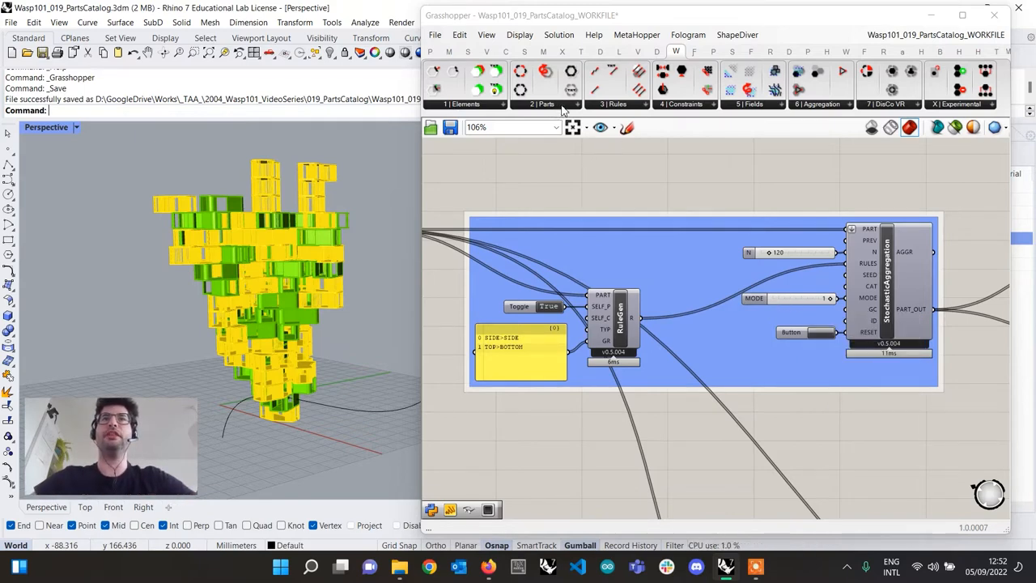
Step: Place a Wasp_Parts Catalog component just under the RuleGen group
left_click(544, 104)
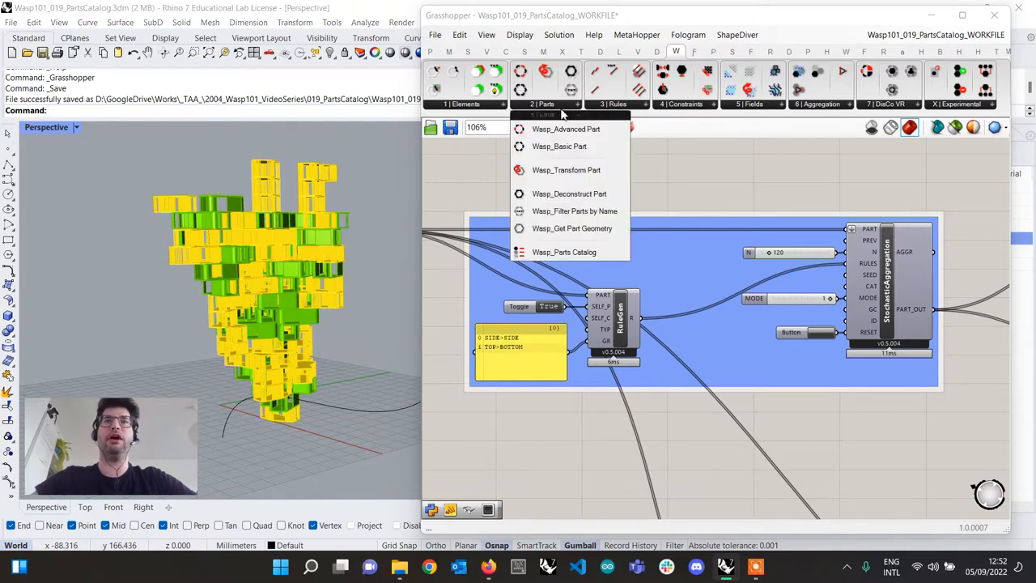
mouse_move(564, 252)
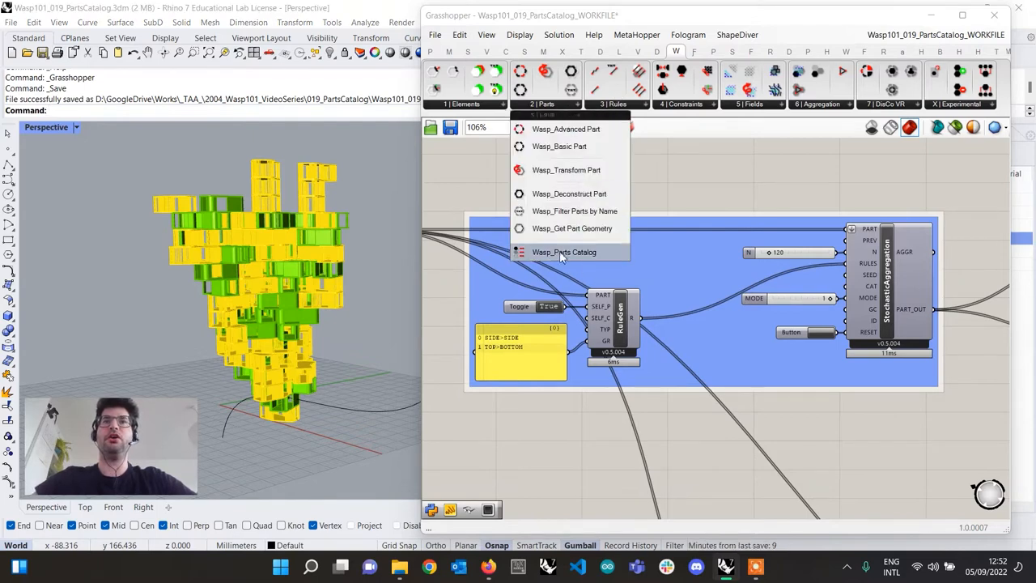
mouse_move(563, 252)
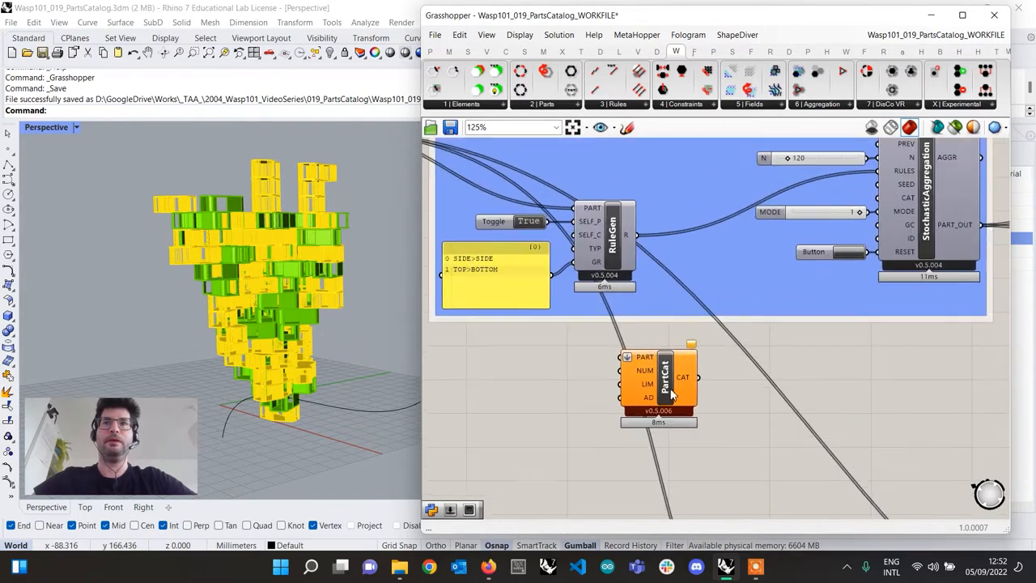
left_click_drag(664, 376, 642, 404)
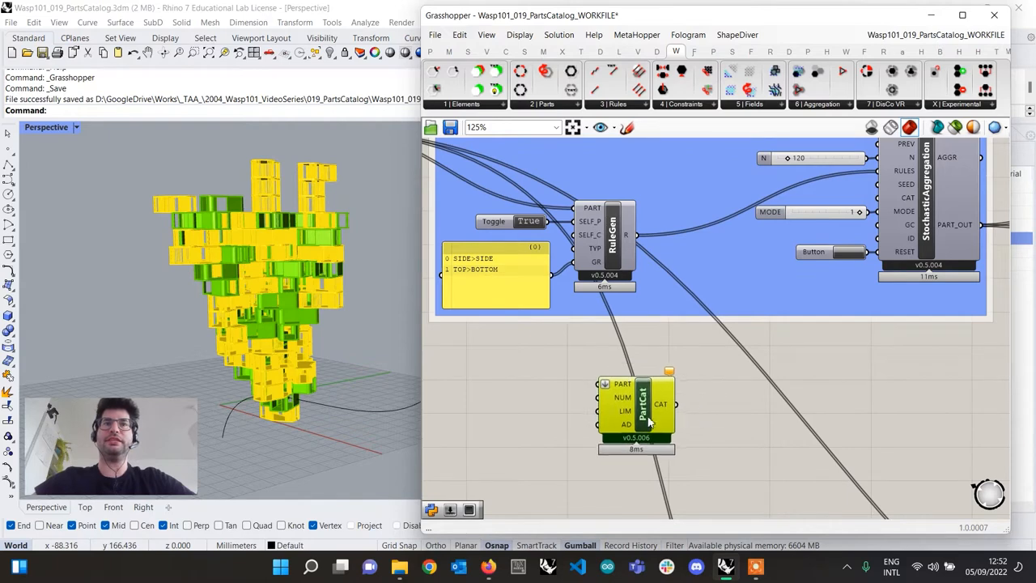
left_click_drag(640, 408, 619, 402)
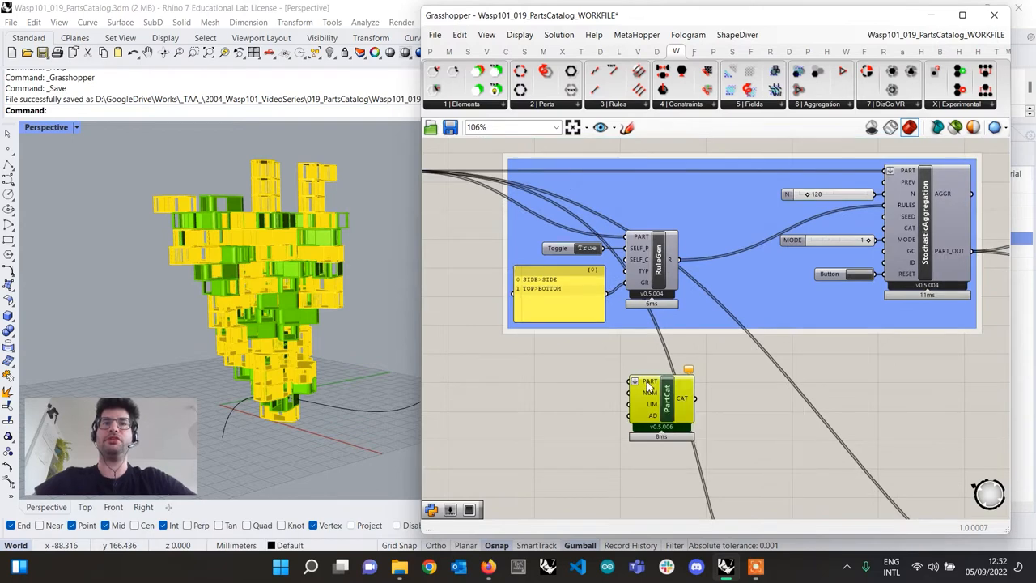
mouse_move(649, 381)
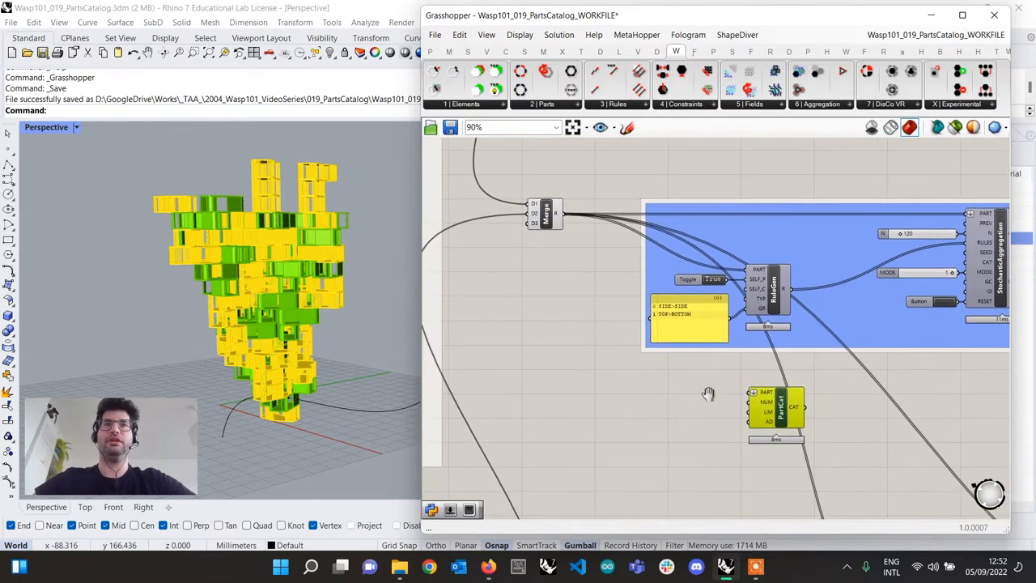
Step: Add a Merge component and a numeric input for part counts 12 and 25
scroll("down", 3)
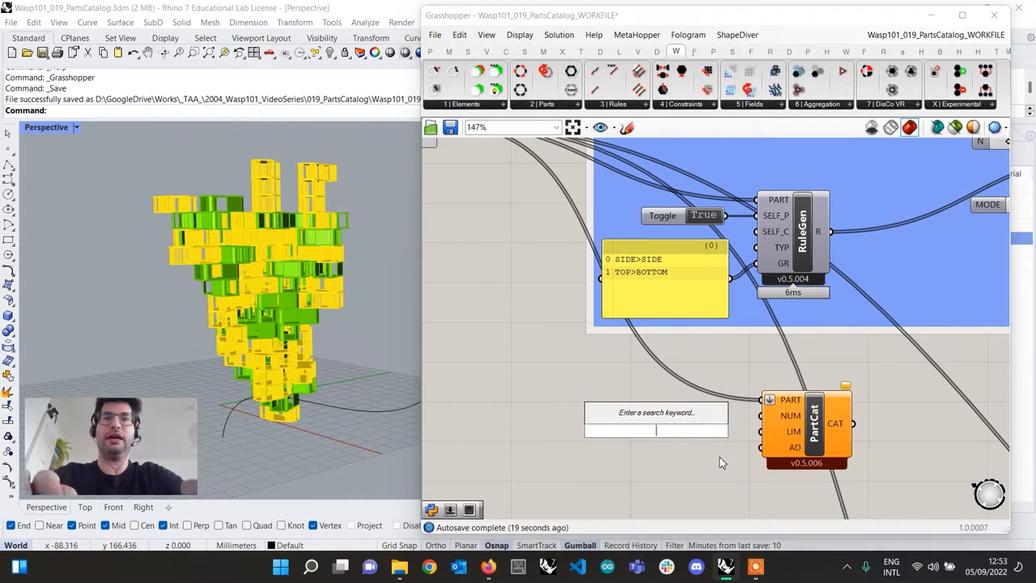
type("mer")
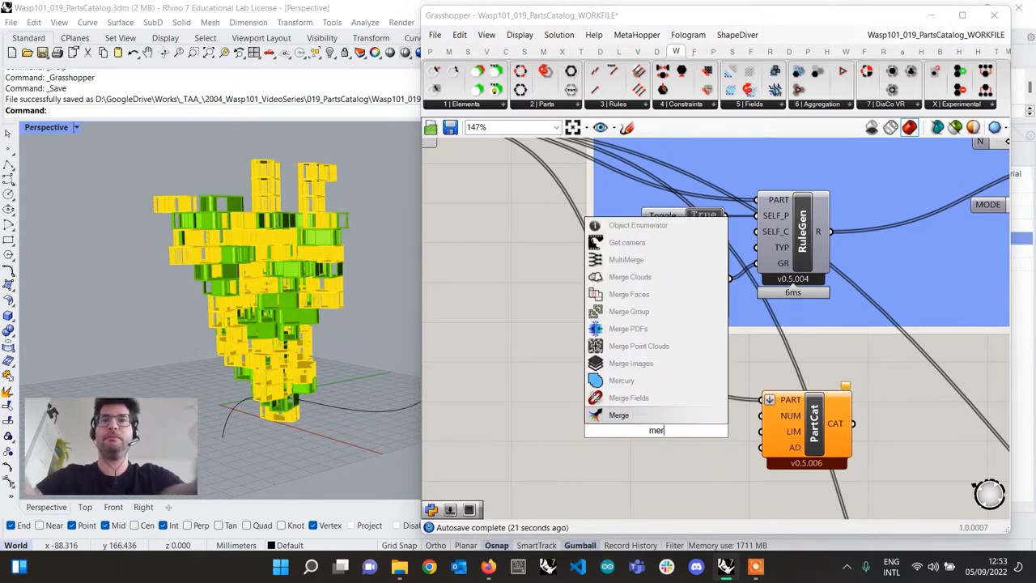
left_click(617, 414)
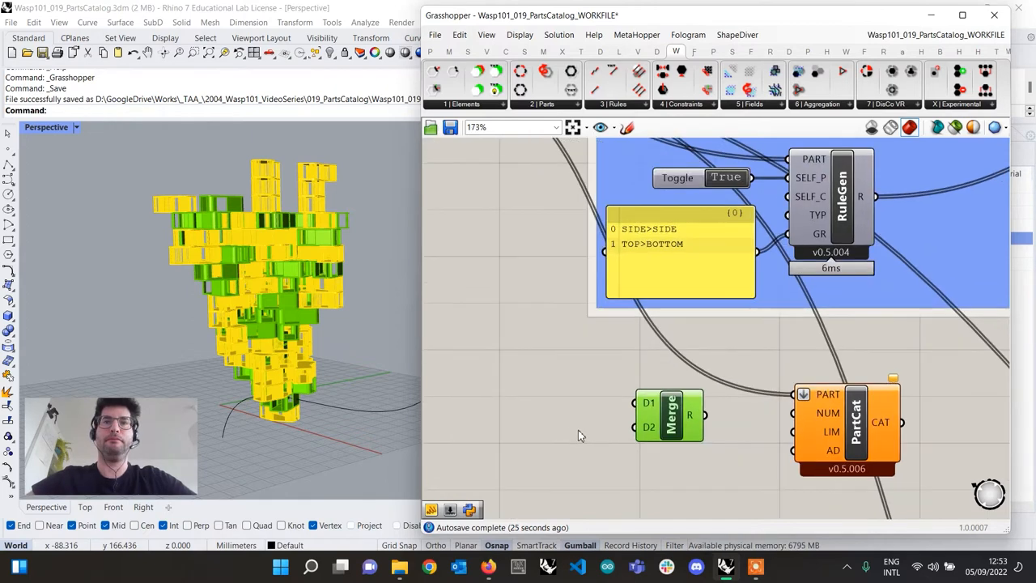
double_click(579, 436)
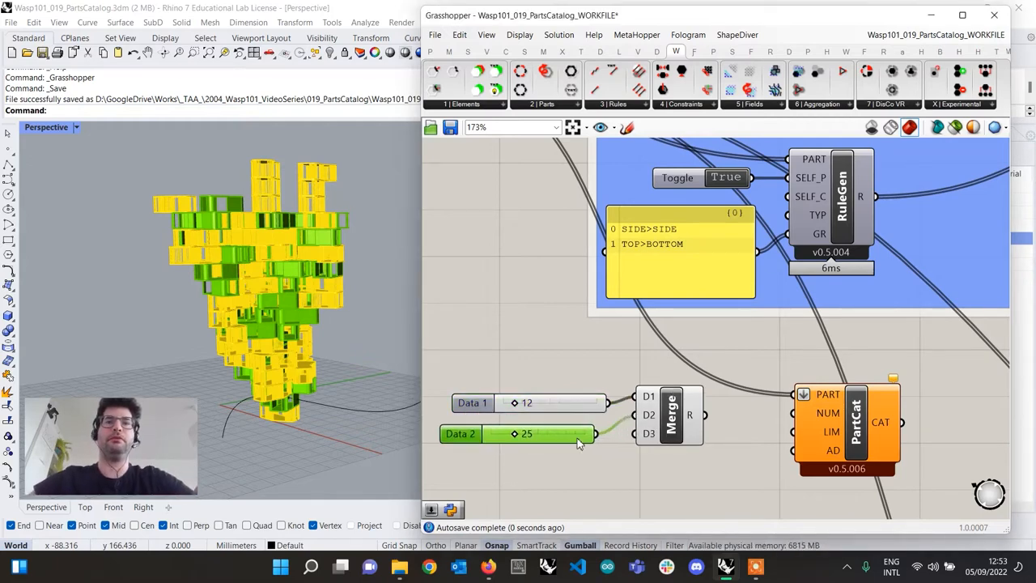
scroll("down", 3)
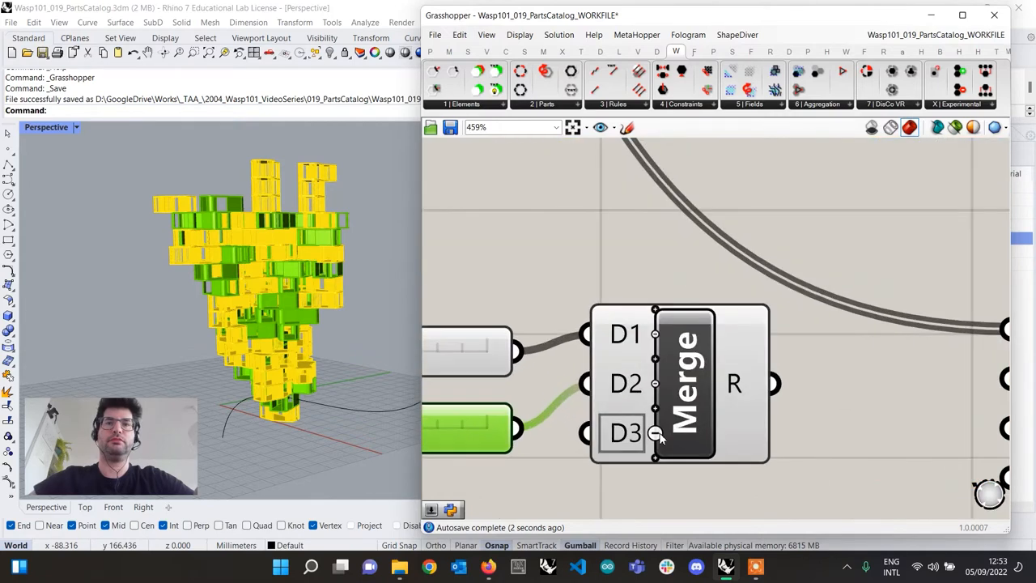
scroll("down", 3)
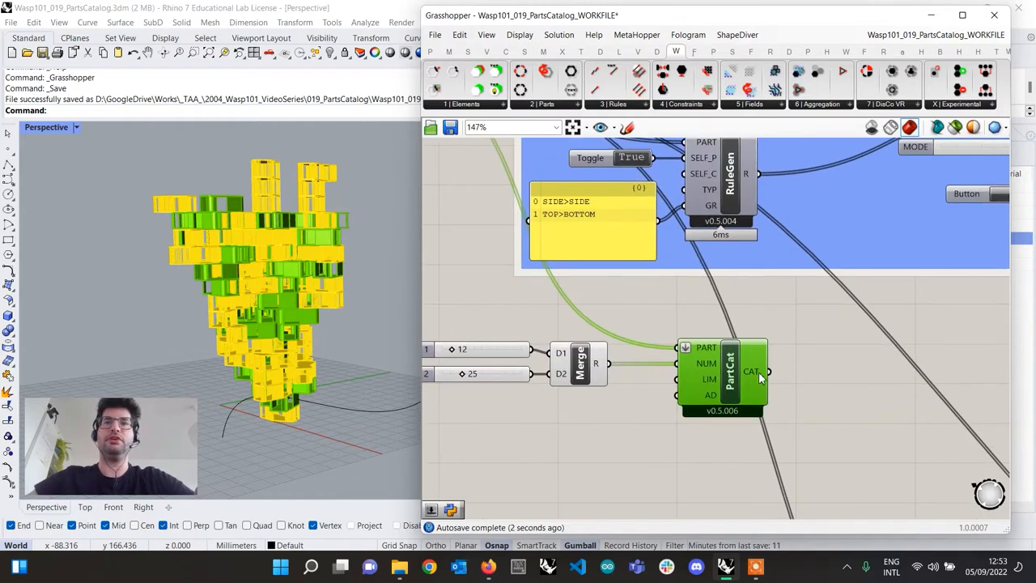
mouse_move(758, 377)
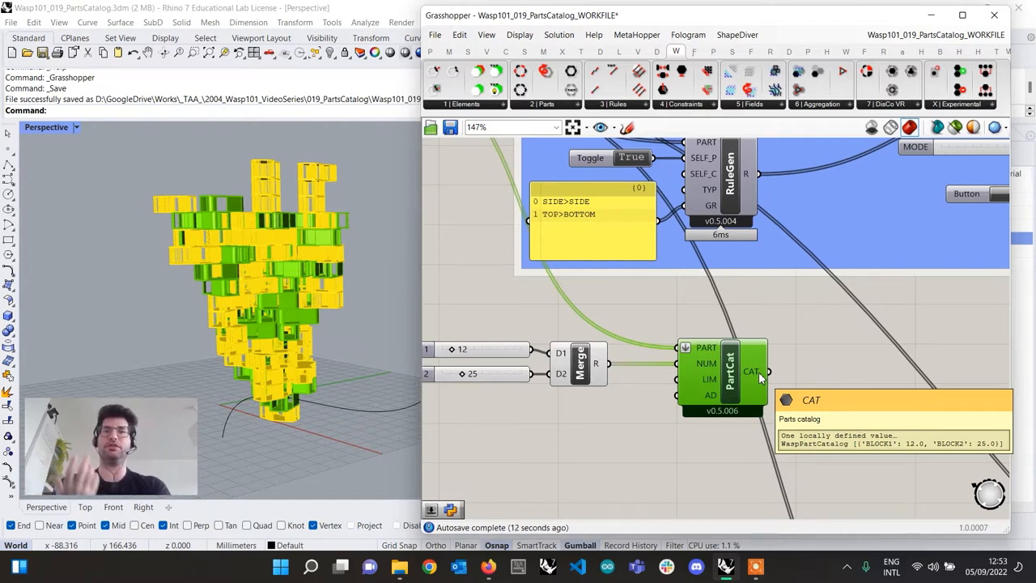
scroll("down", 3)
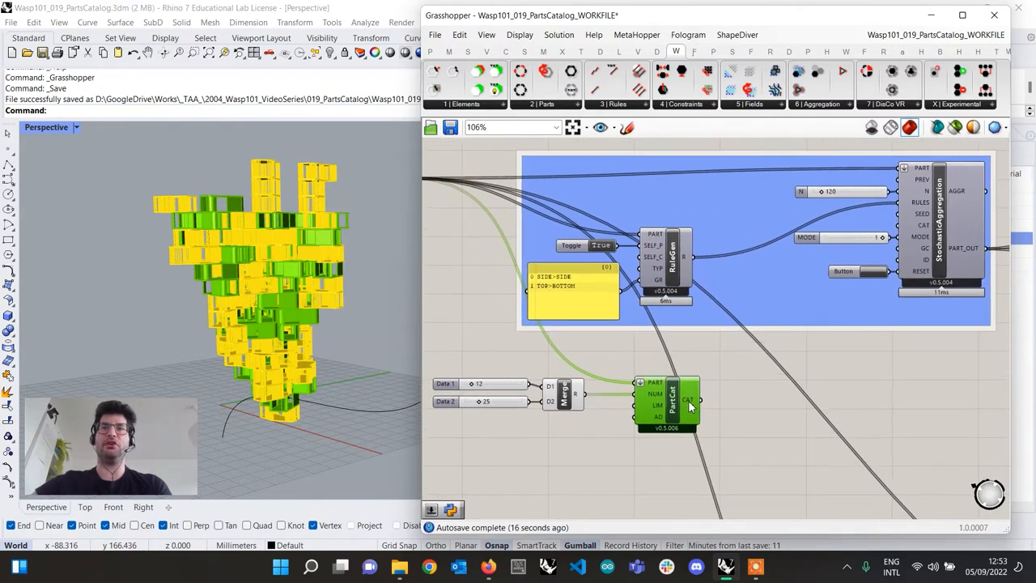
mouse_move(708, 410)
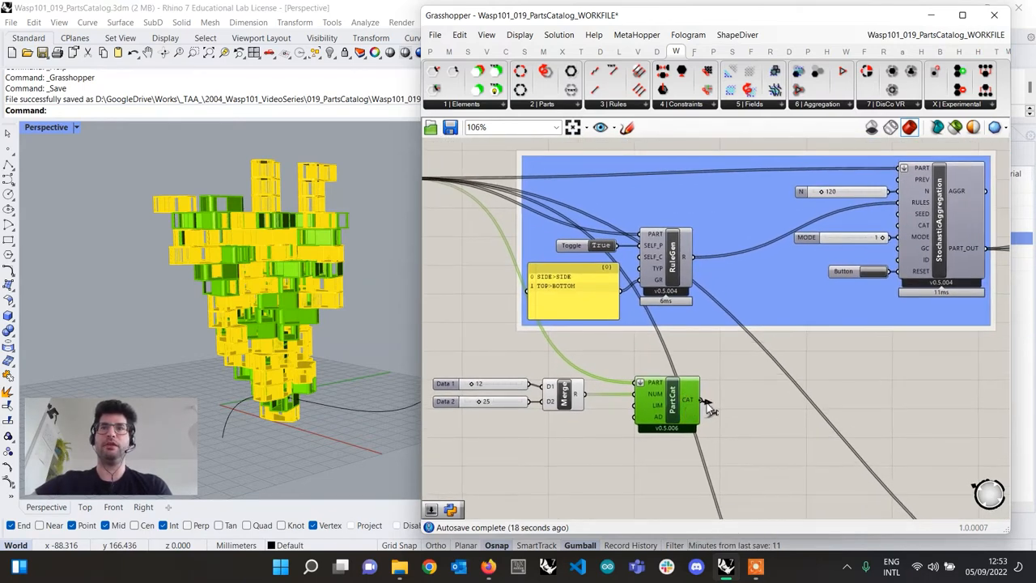
left_click_drag(700, 398, 905, 225)
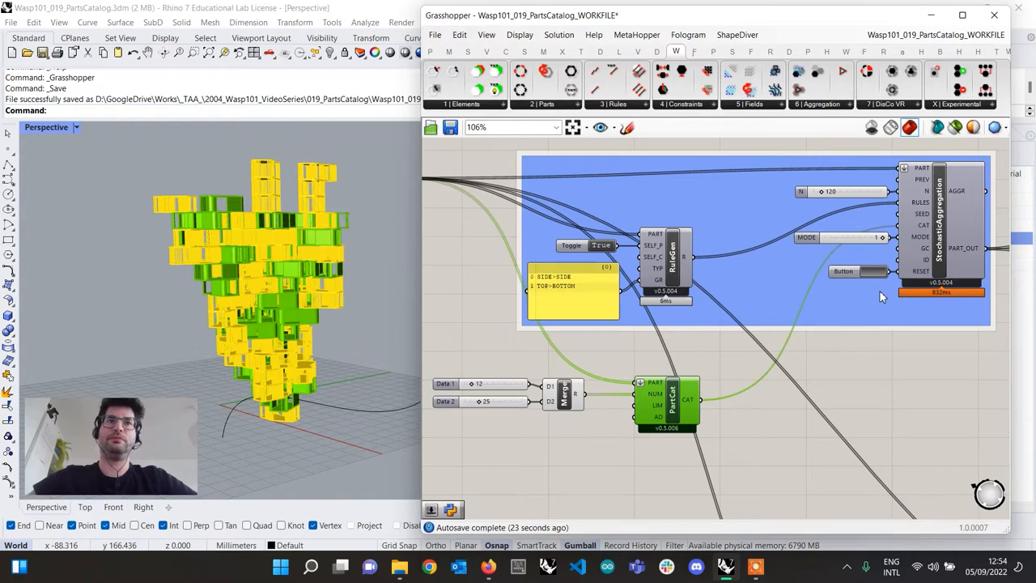
left_click(845, 271)
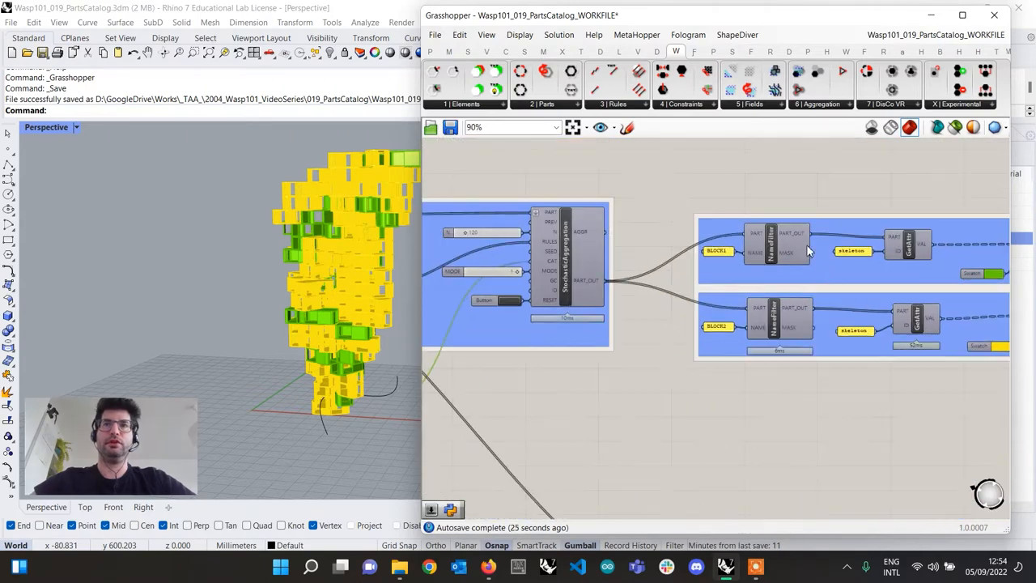
mouse_move(802, 237)
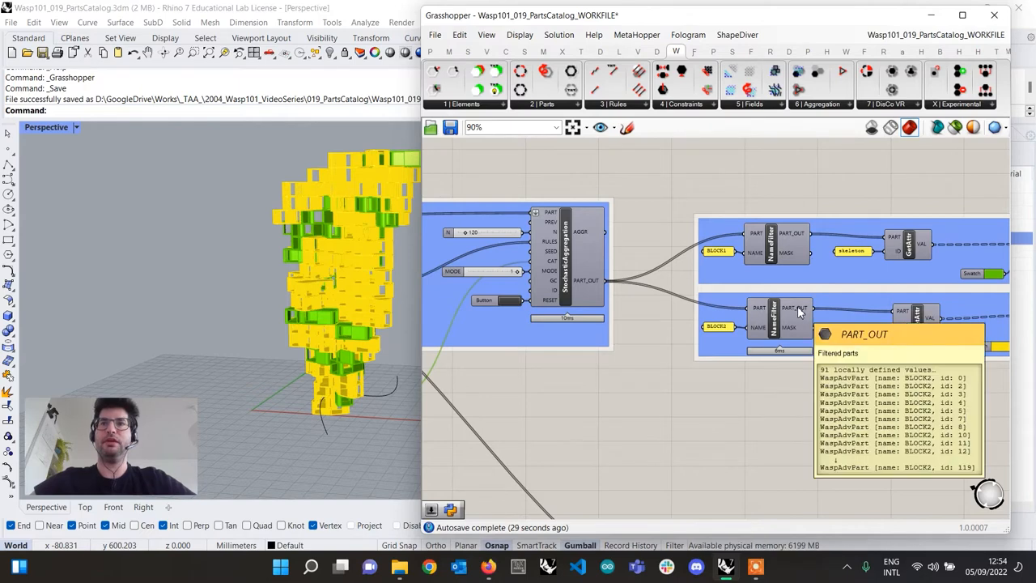
scroll("down", 3)
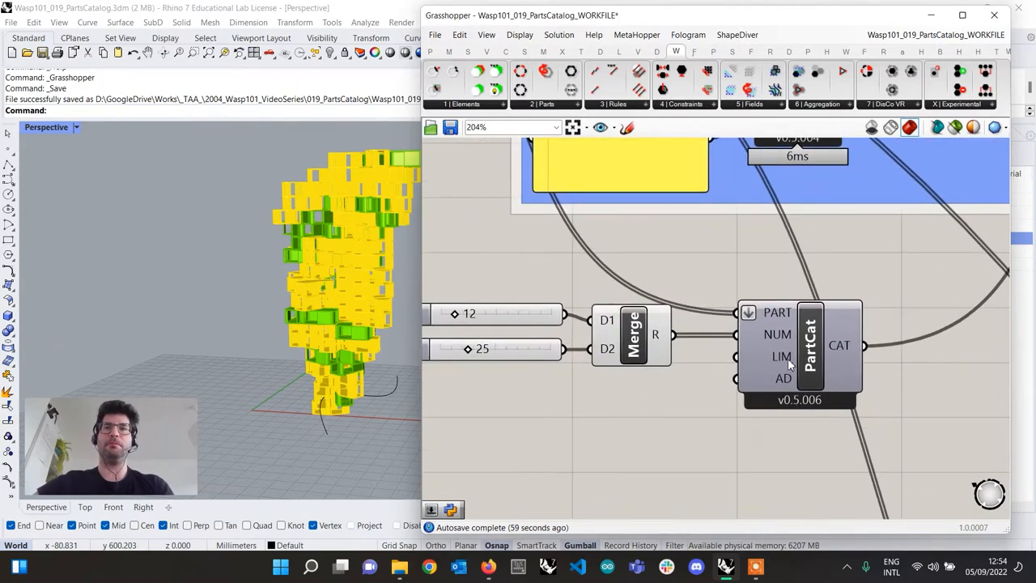
mouse_move(782, 363)
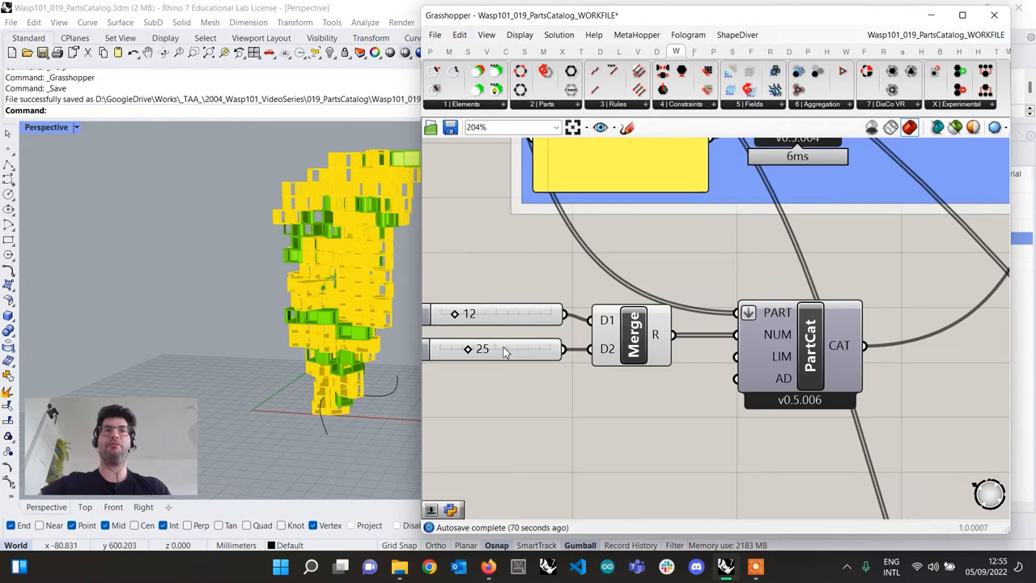
mouse_move(504, 351)
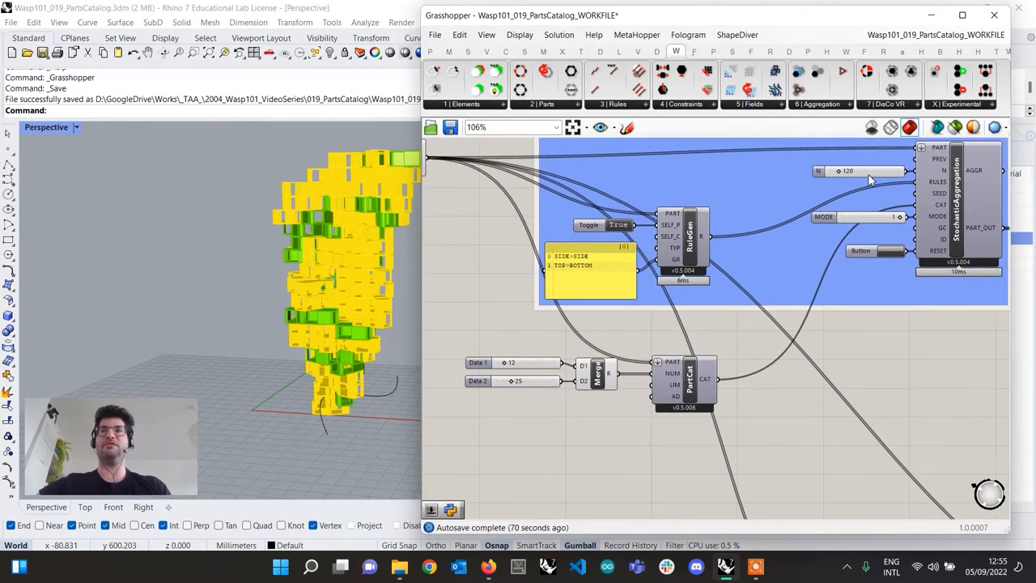
mouse_move(929, 172)
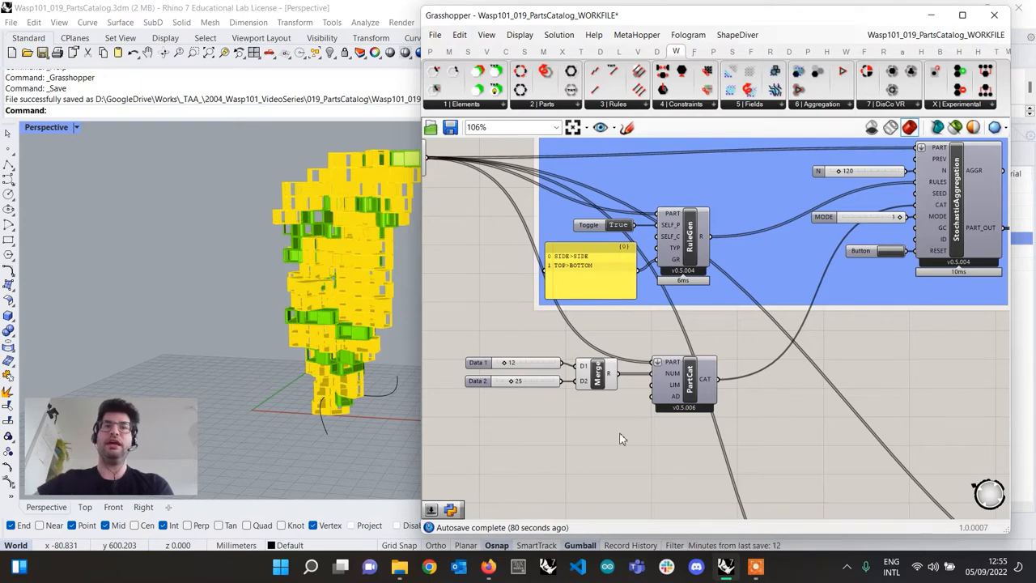
mouse_move(671, 392)
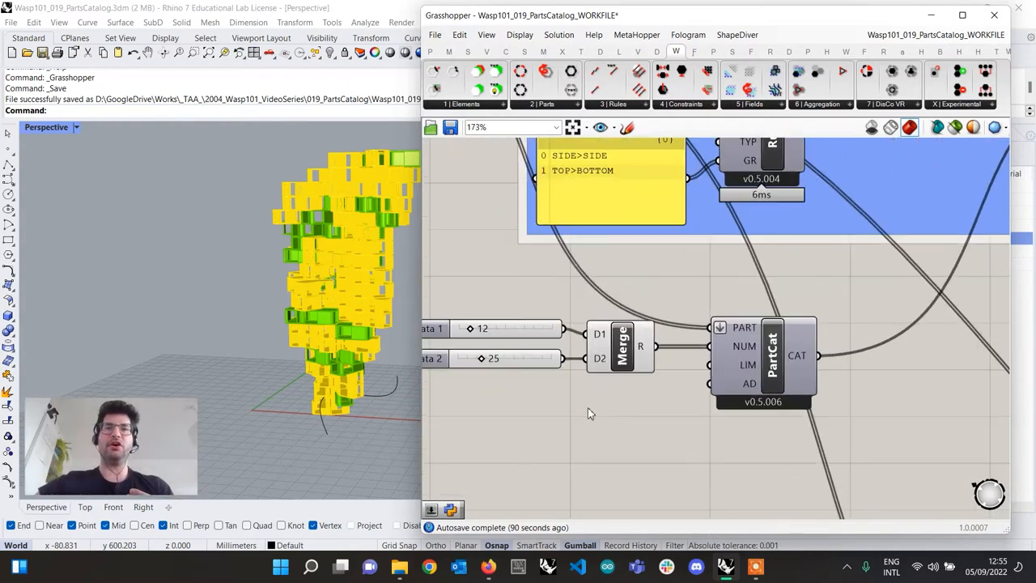
Step: Add a Boolean Toggle set to True on PartCat LIM and reset the aggregation
type("booo")
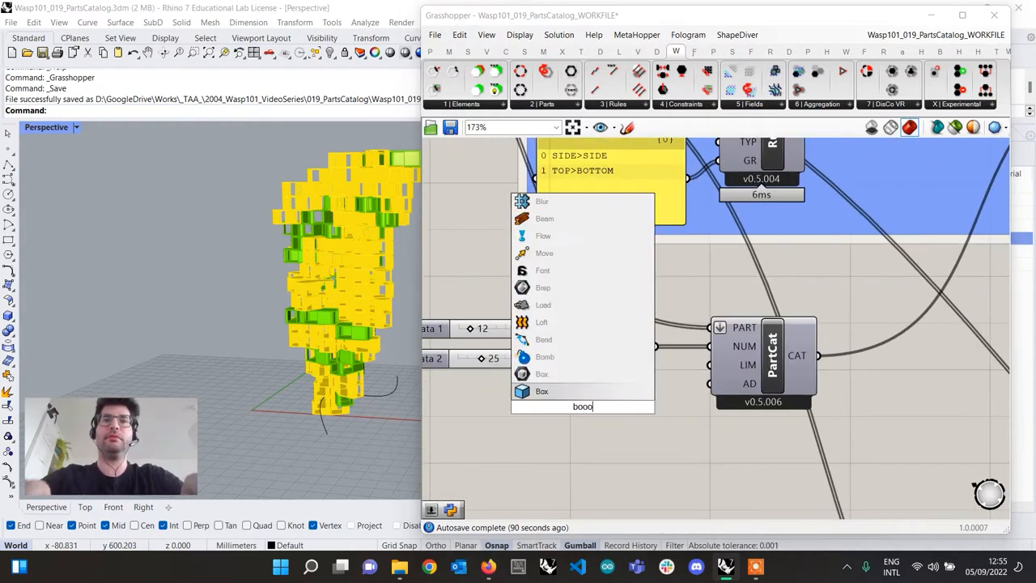
type("boolean toggl")
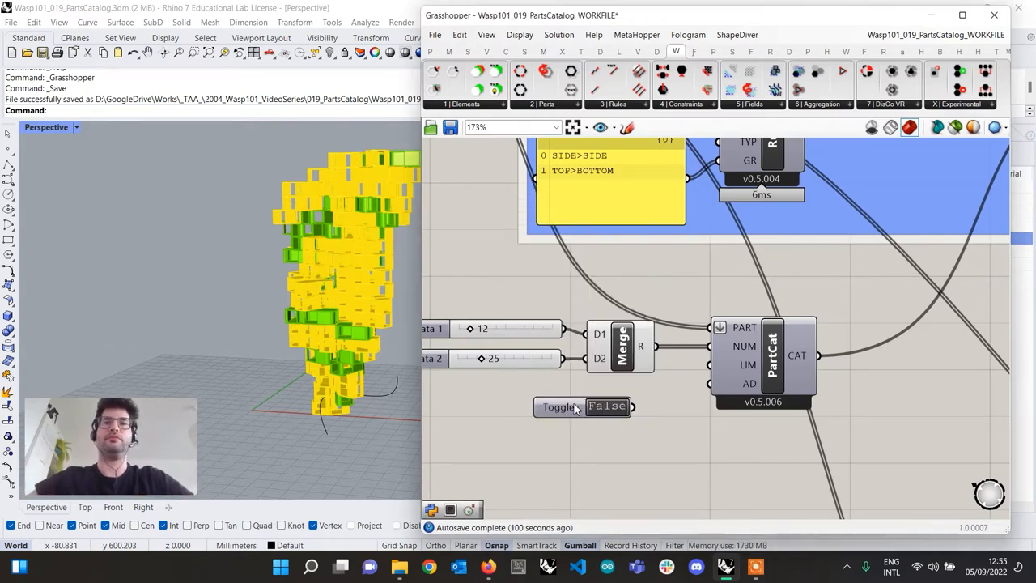
left_click(555, 407)
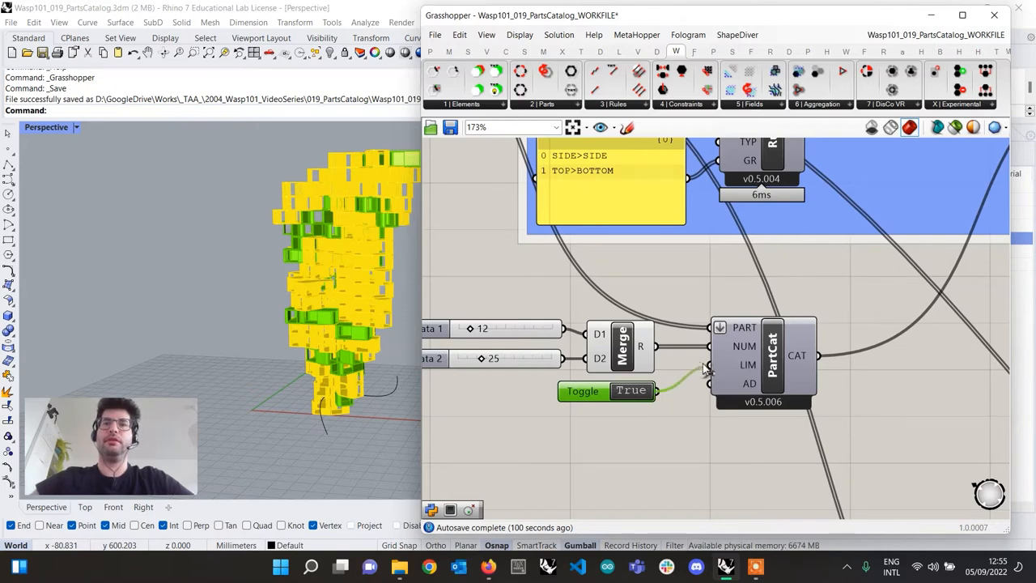
mouse_move(702, 465)
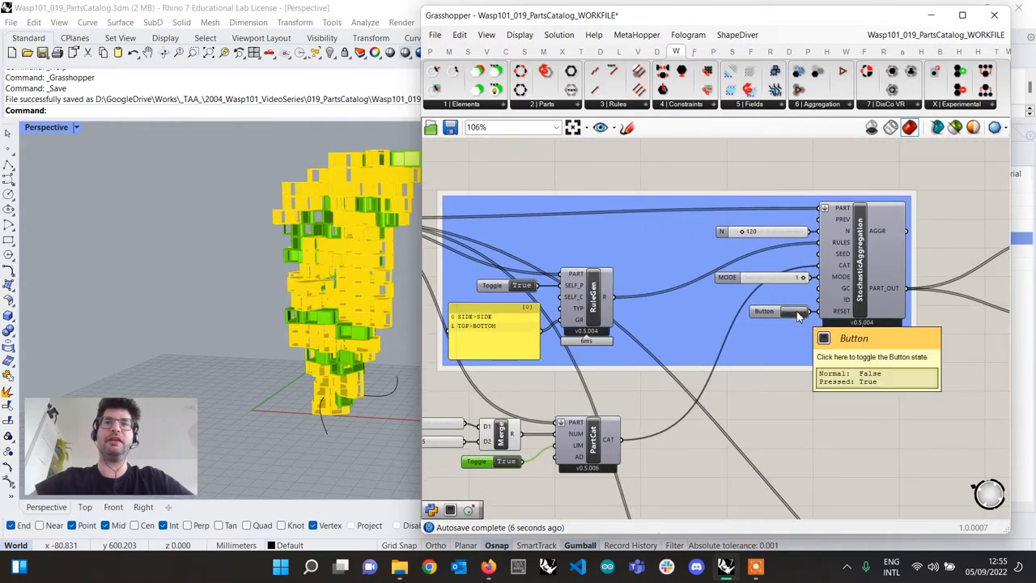
left_click(778, 310)
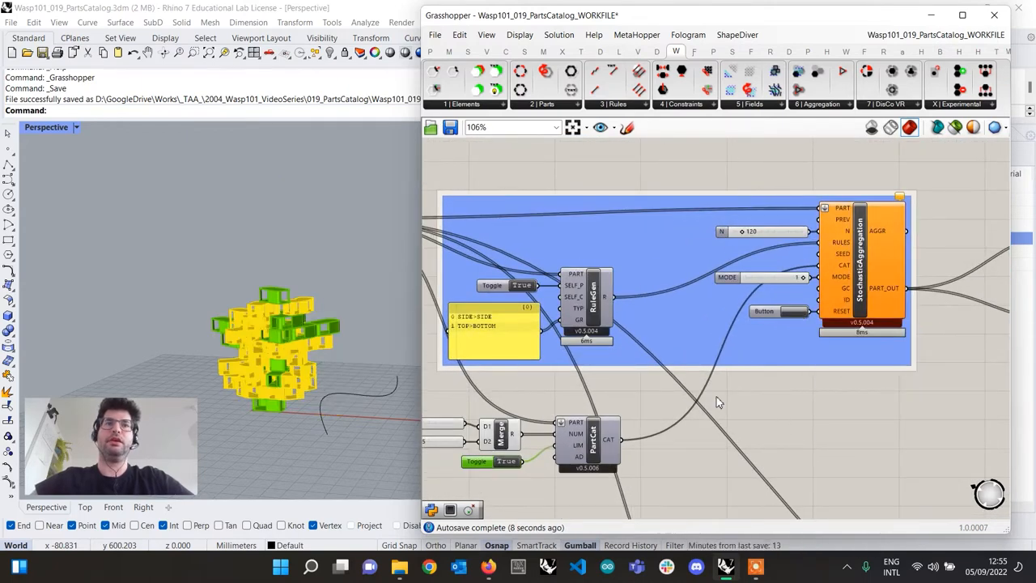
scroll("down", 3)
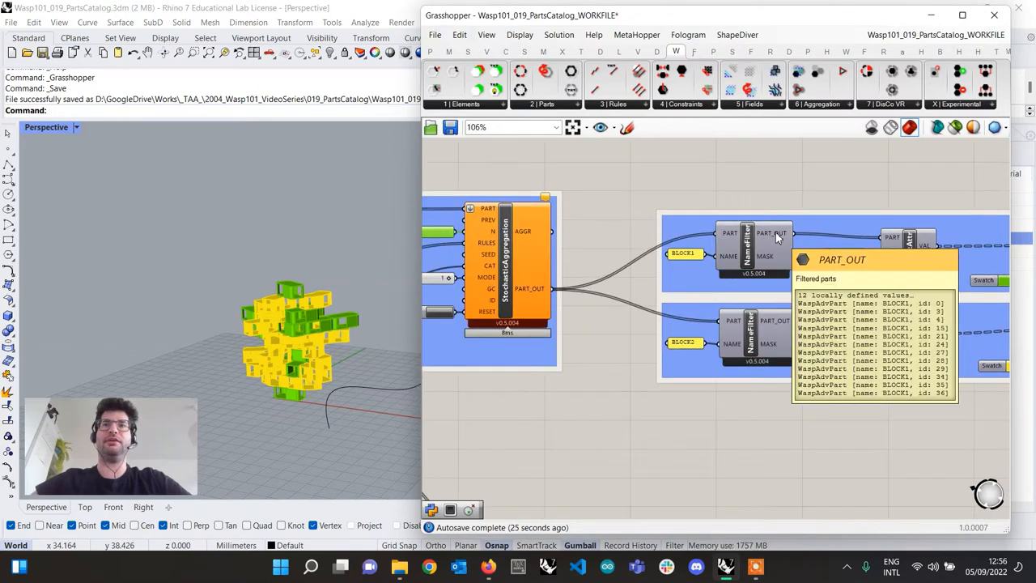
mouse_move(792, 292)
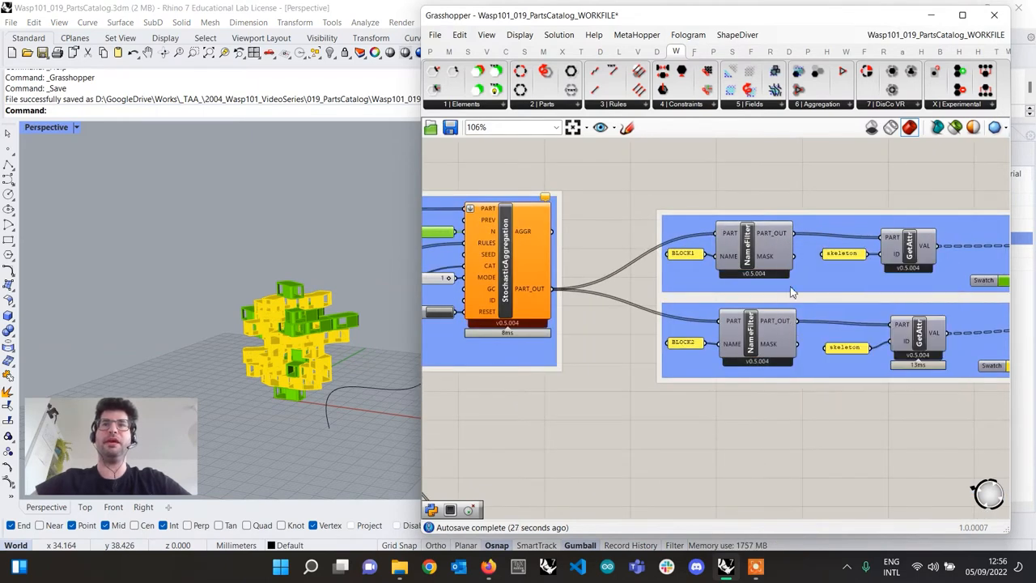
mouse_move(775, 323)
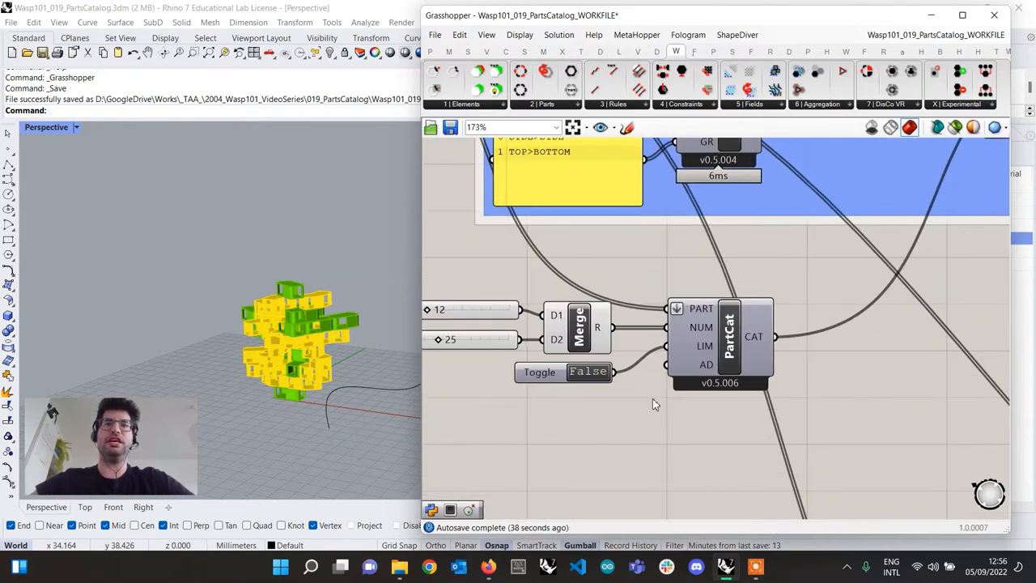
Step: Set the Boolean Toggle on PartCat LIM back to False
scroll("down", 3)
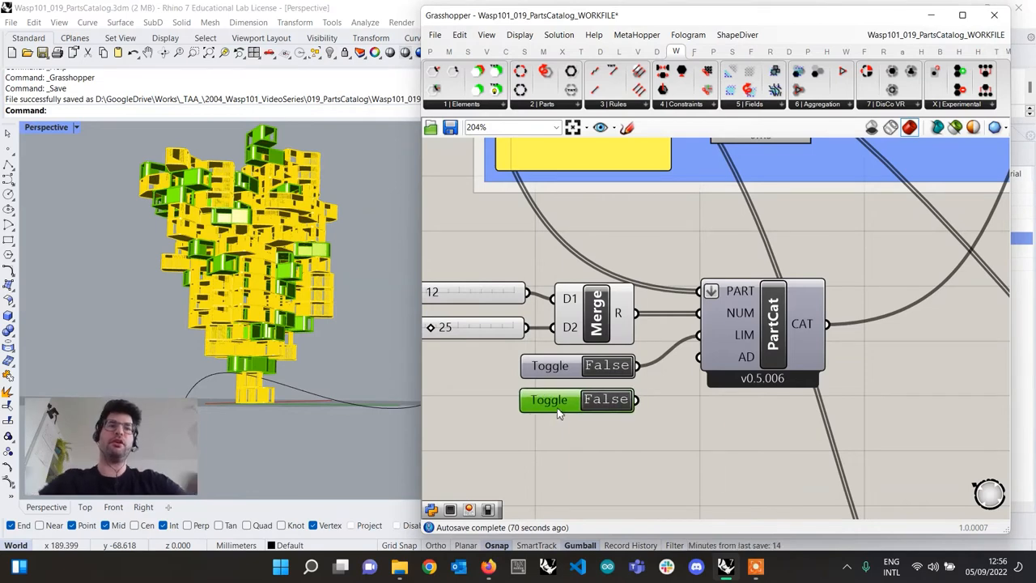
scroll("down", 3)
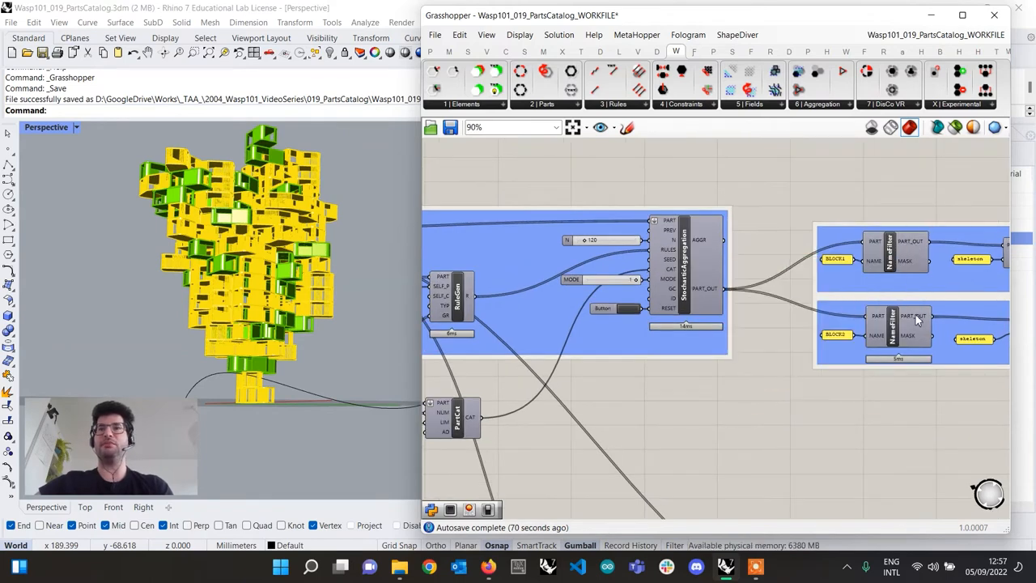
mouse_move(914, 318)
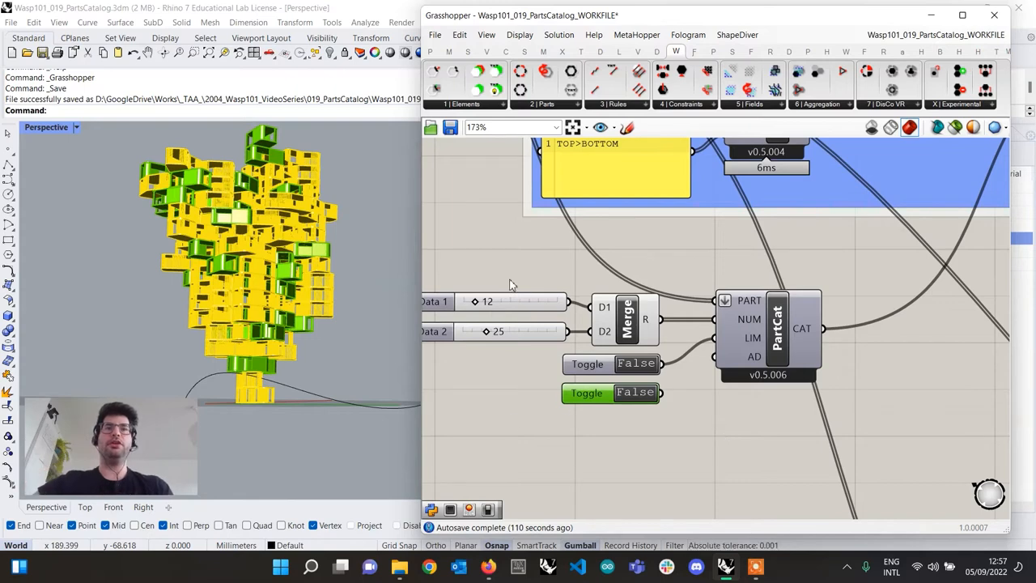
mouse_move(755, 357)
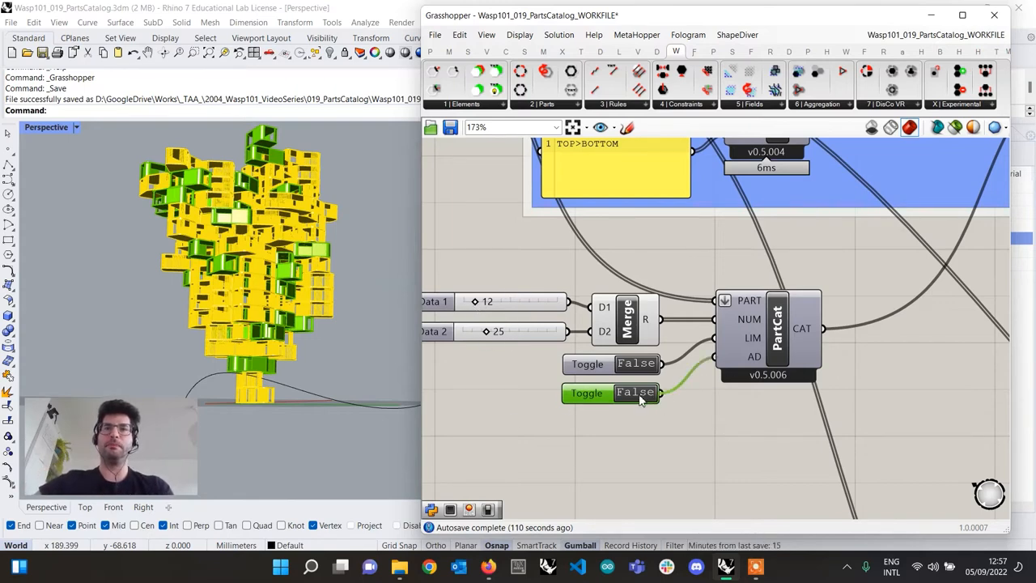
mouse_move(729, 423)
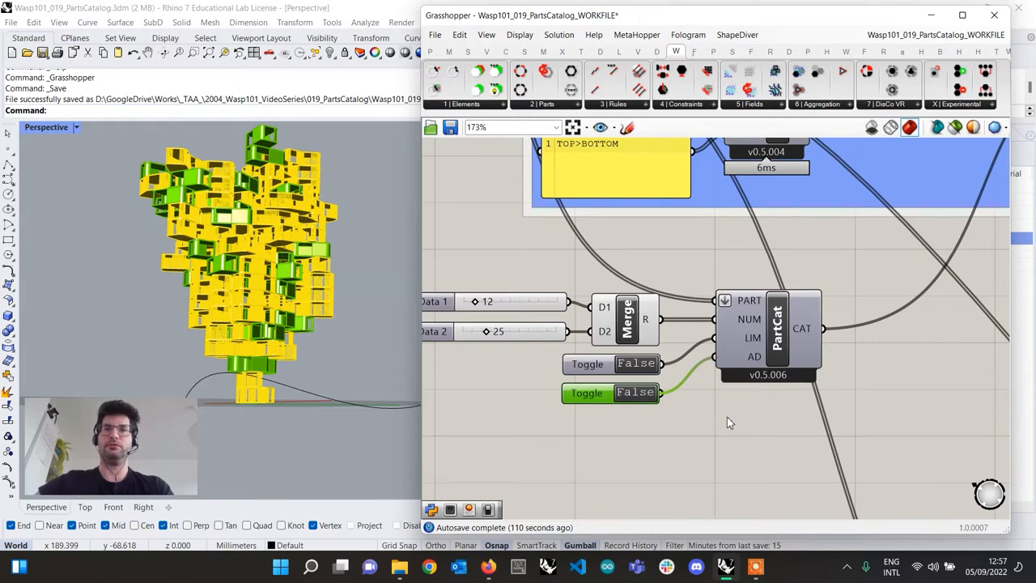
Step: Switch the second Boolean Toggle on PartCat AD to True
left_click(634, 393)
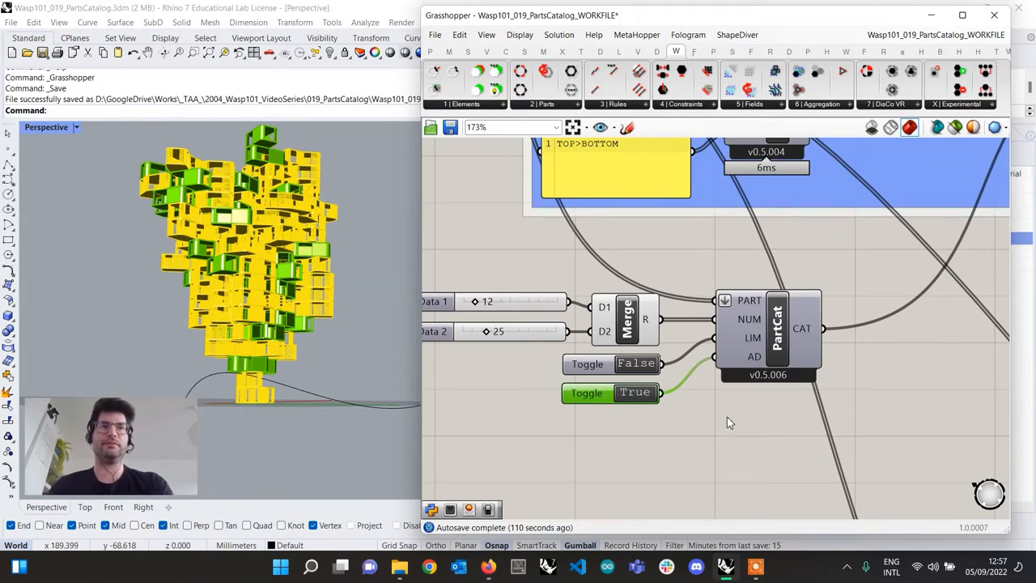
mouse_move(724, 412)
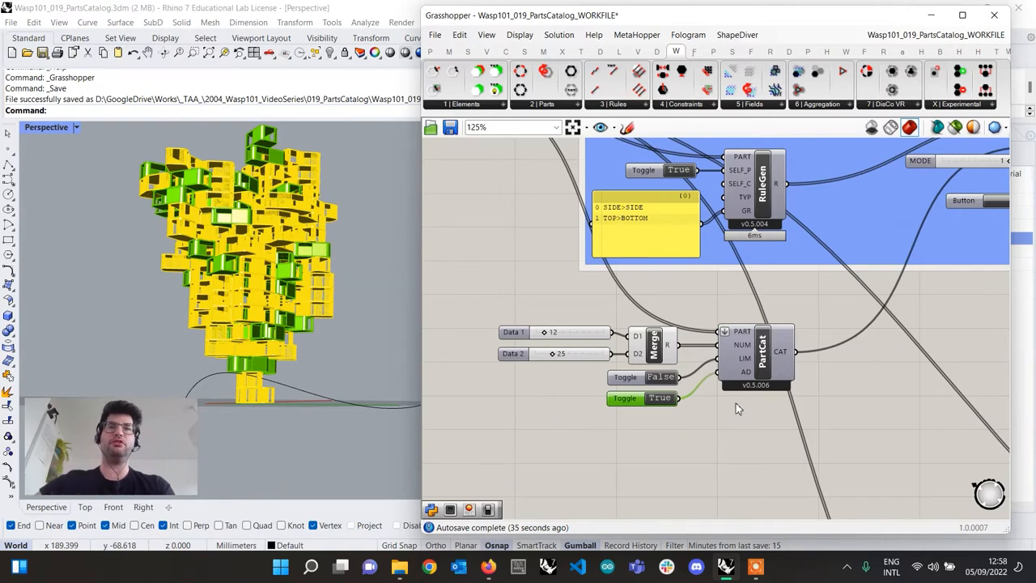
Step: Reset StochasticAggregation and confirm the BLOCK2 filter outputs 81 parts
scroll("down", 3)
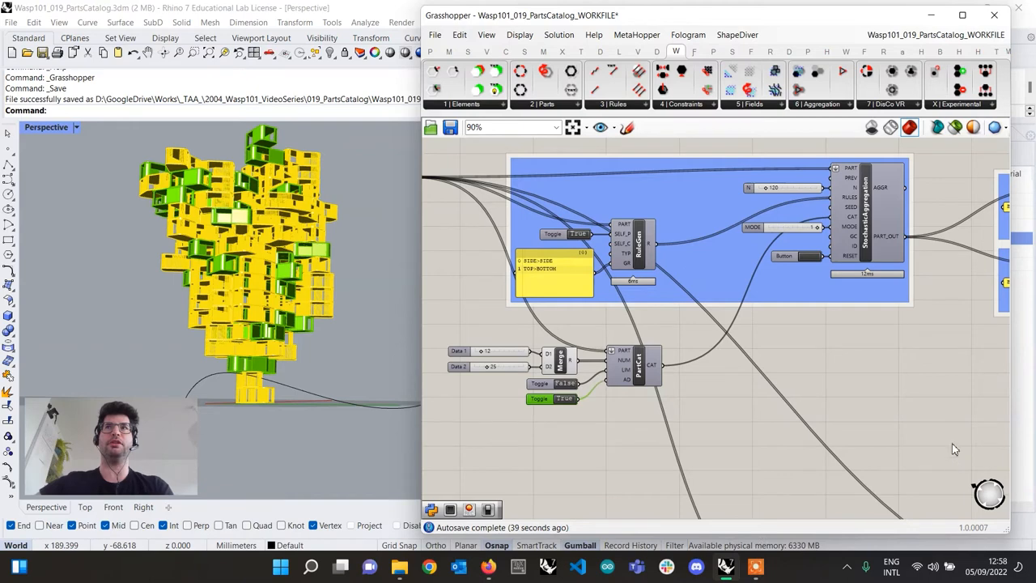
mouse_move(812, 263)
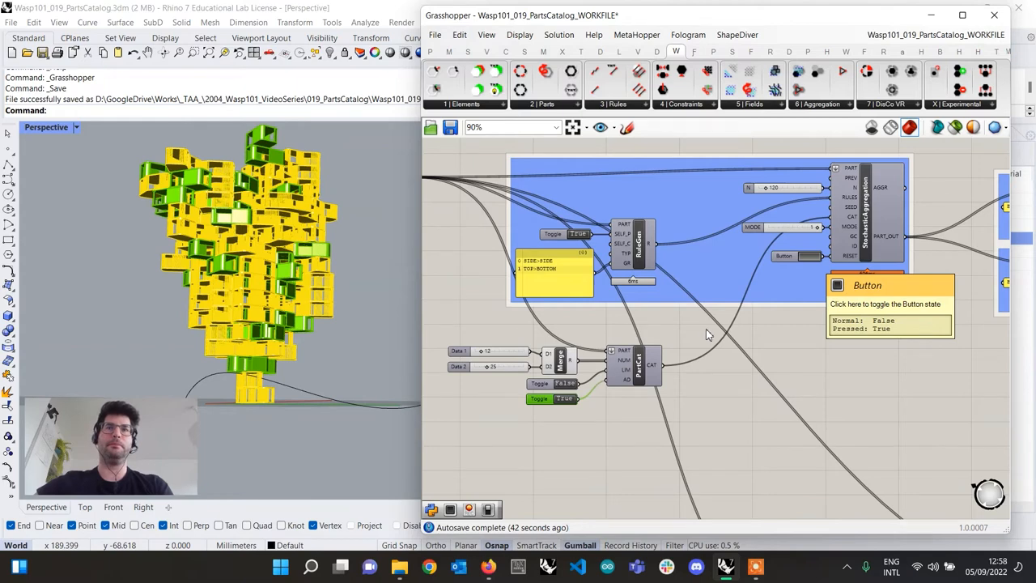
left_click(793, 256)
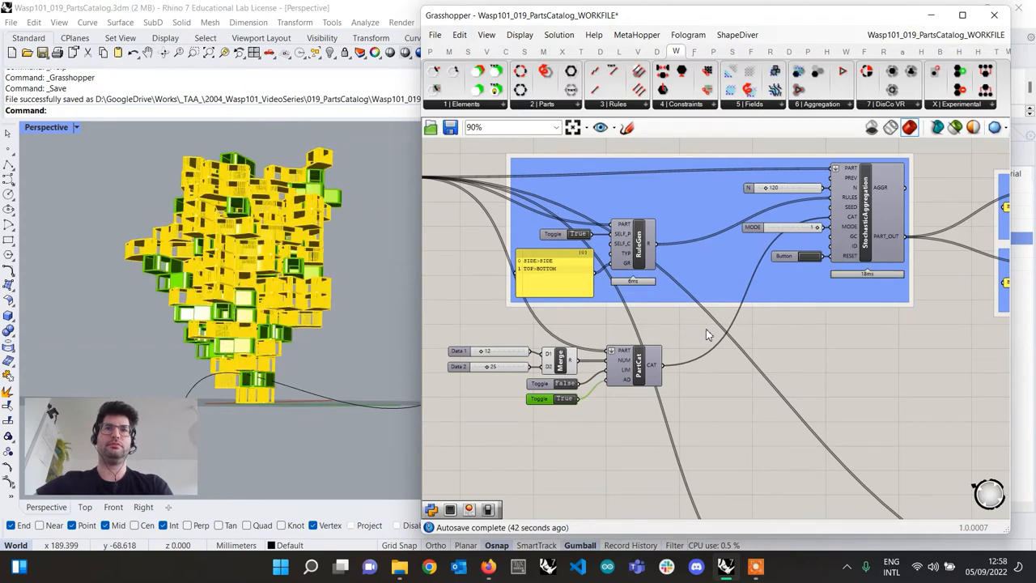
mouse_move(768, 294)
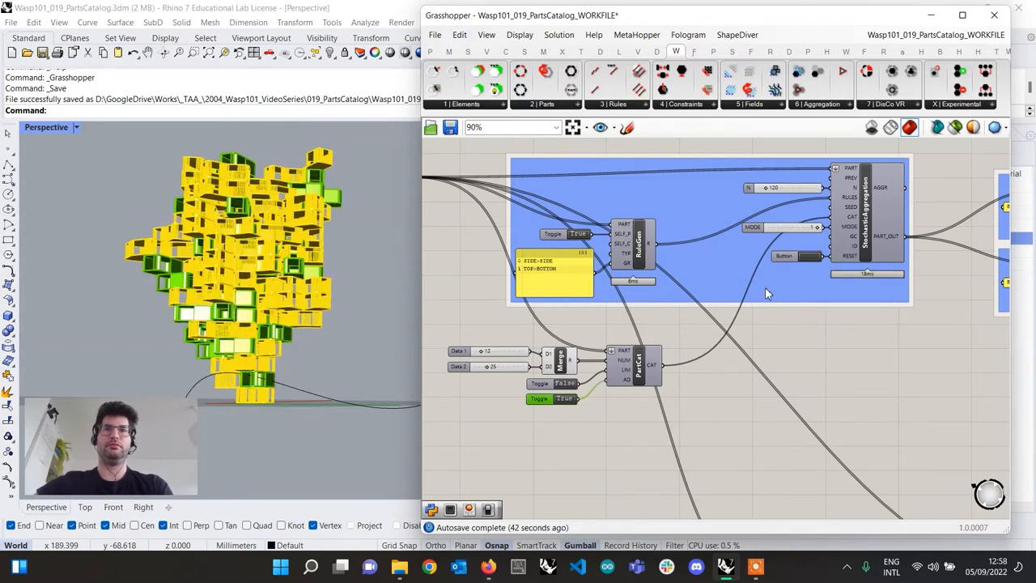
scroll("down", 3)
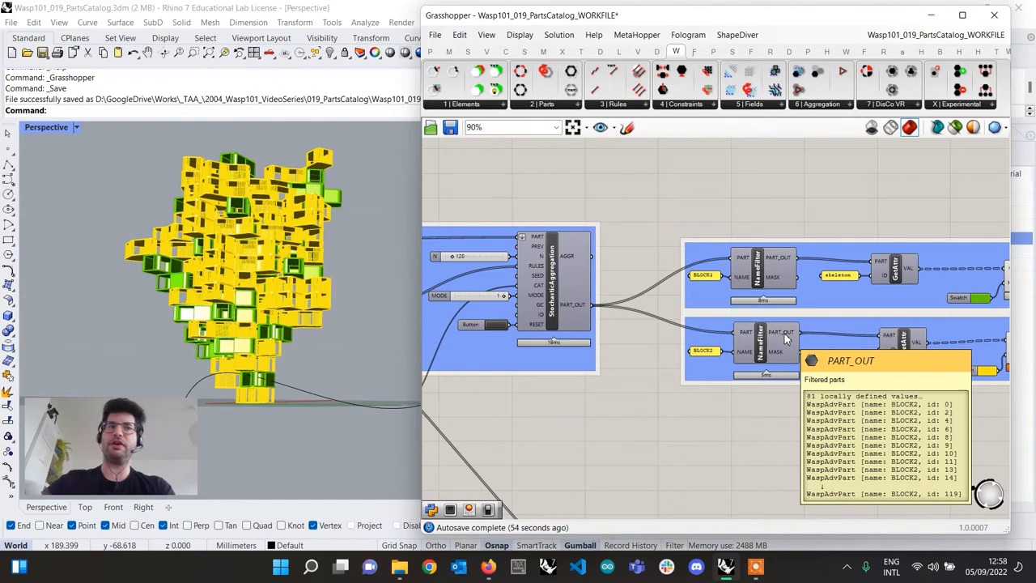
mouse_move(779, 267)
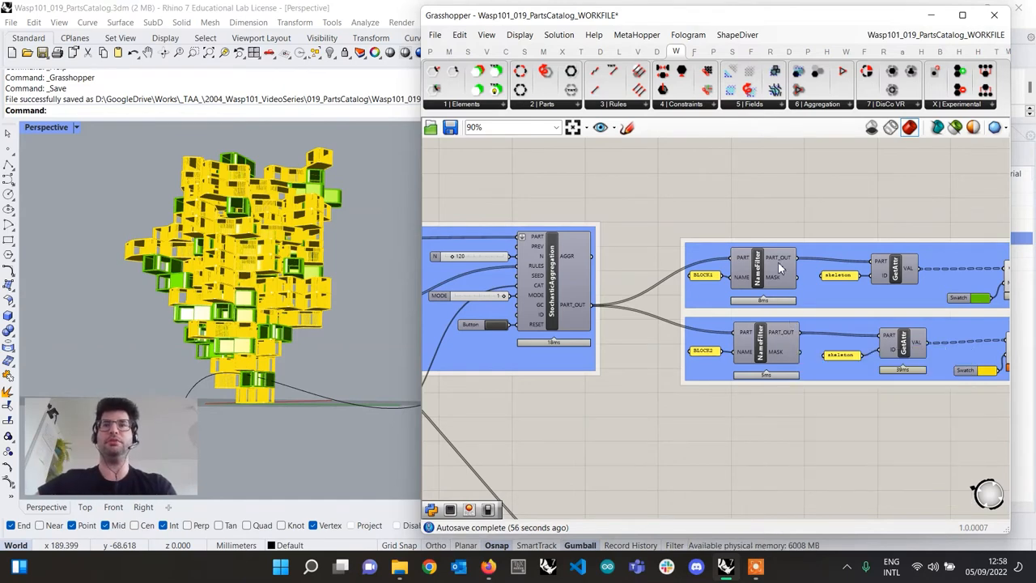
mouse_move(824, 322)
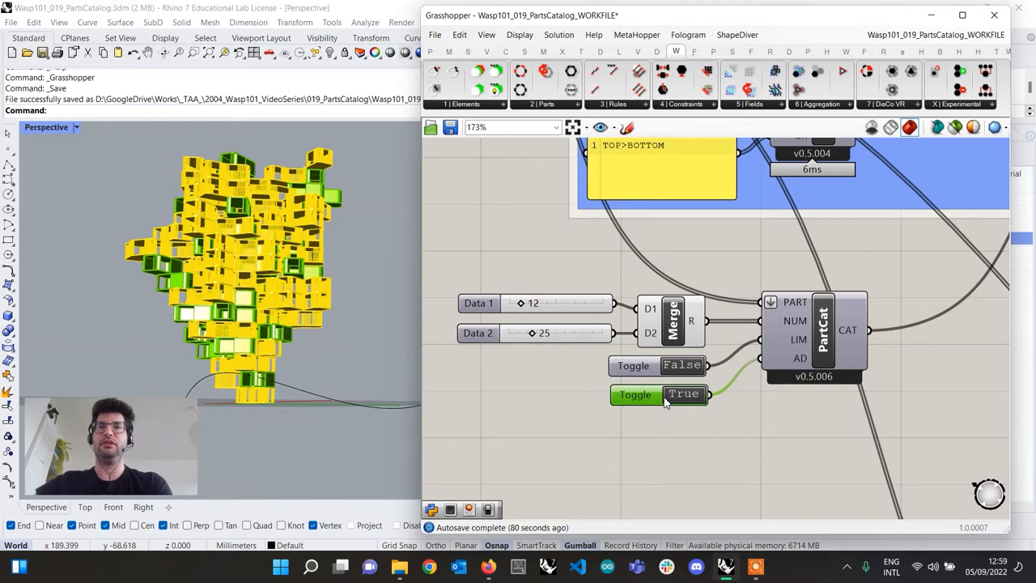
left_click(682, 394)
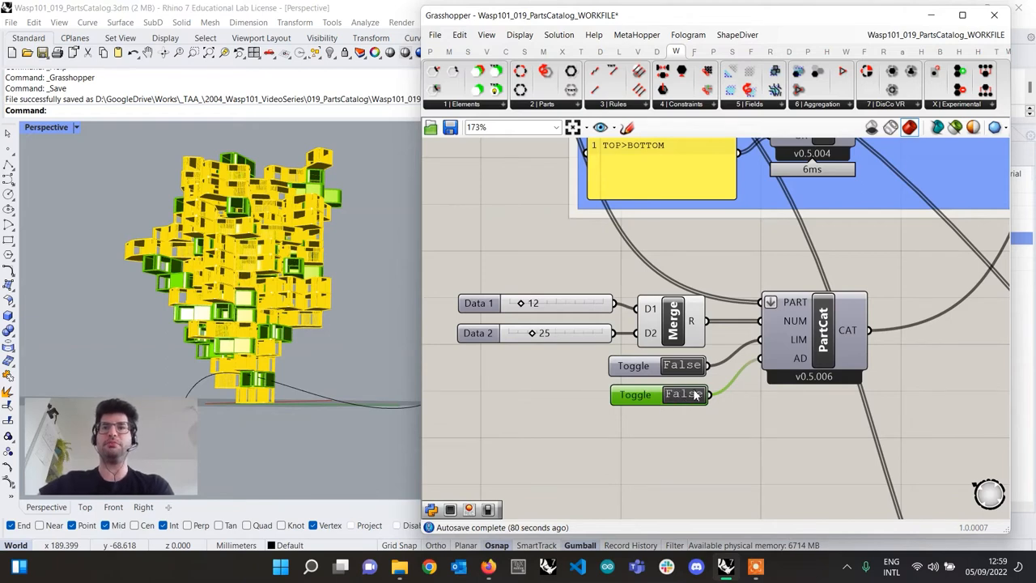
mouse_move(708, 401)
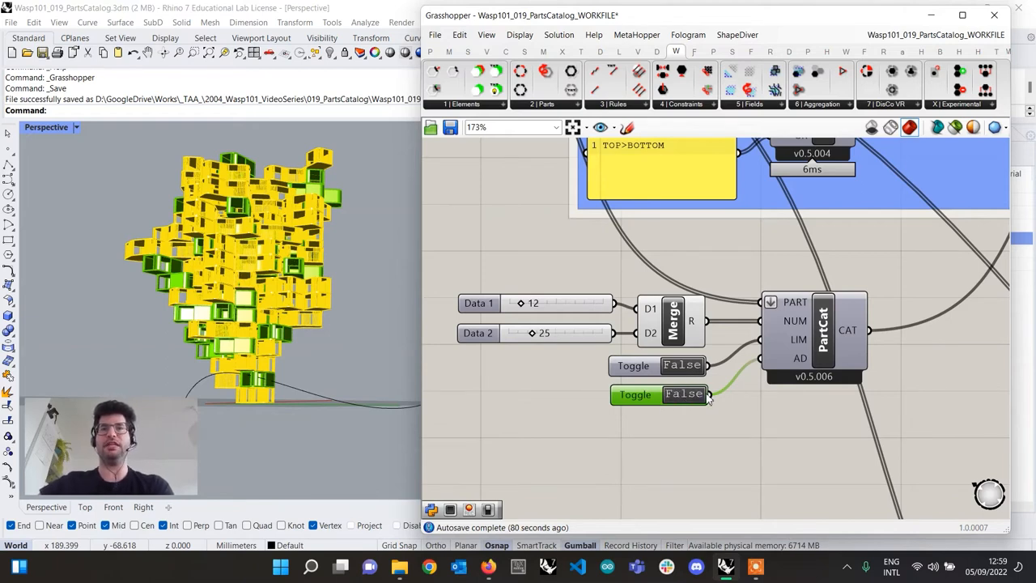
left_click(682, 365)
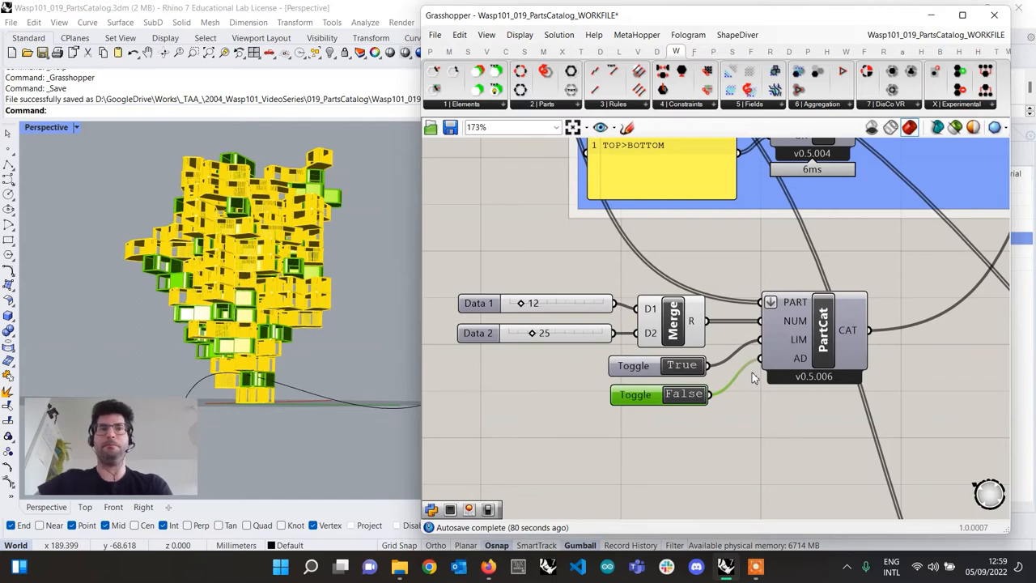
scroll("down", 3)
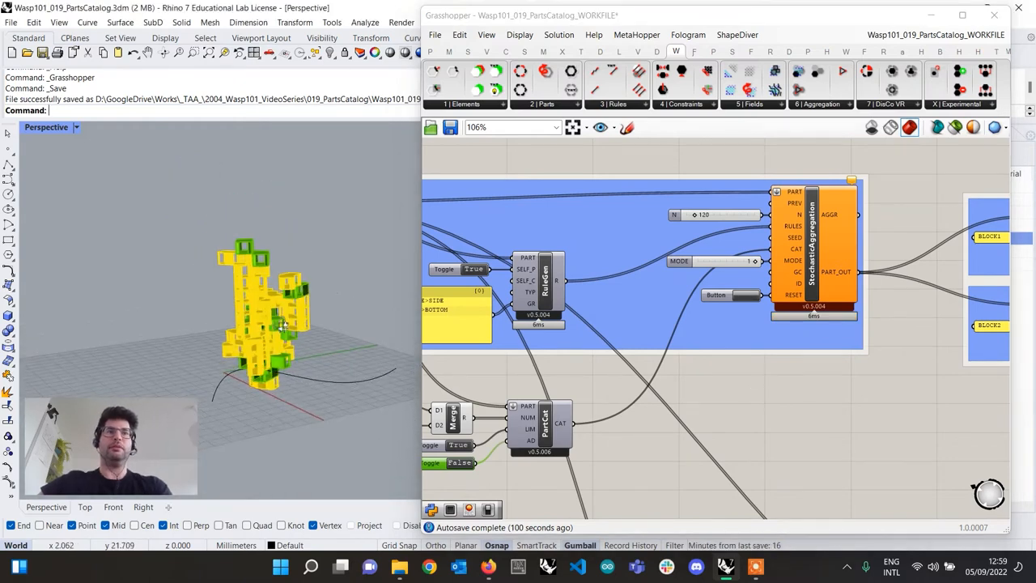
left_click_drag(283, 324, 303, 320)
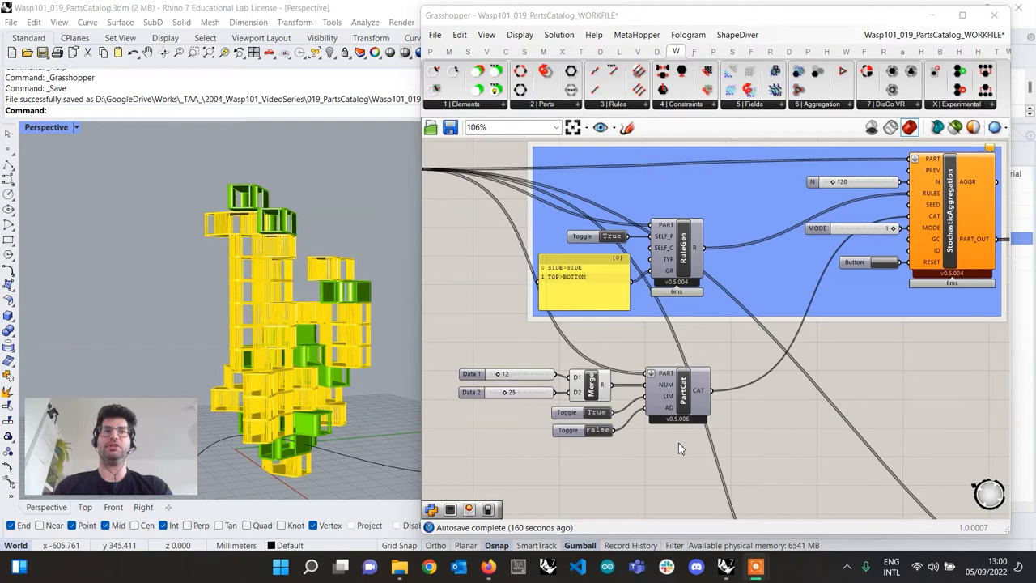
Step: Select the lower field aggregation groups and Enable them via the right-click menu
scroll("down", 3)
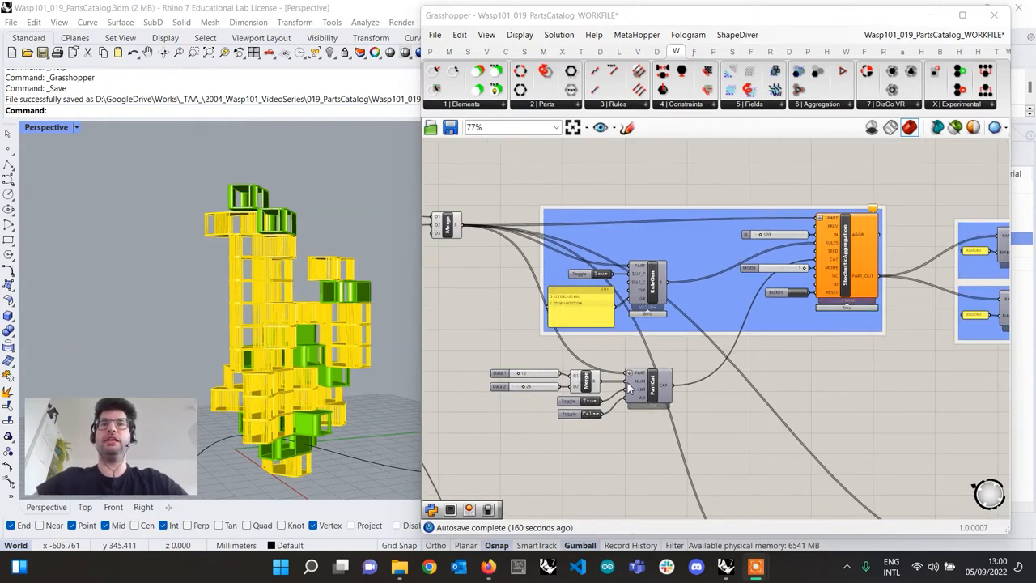
scroll("down", 3)
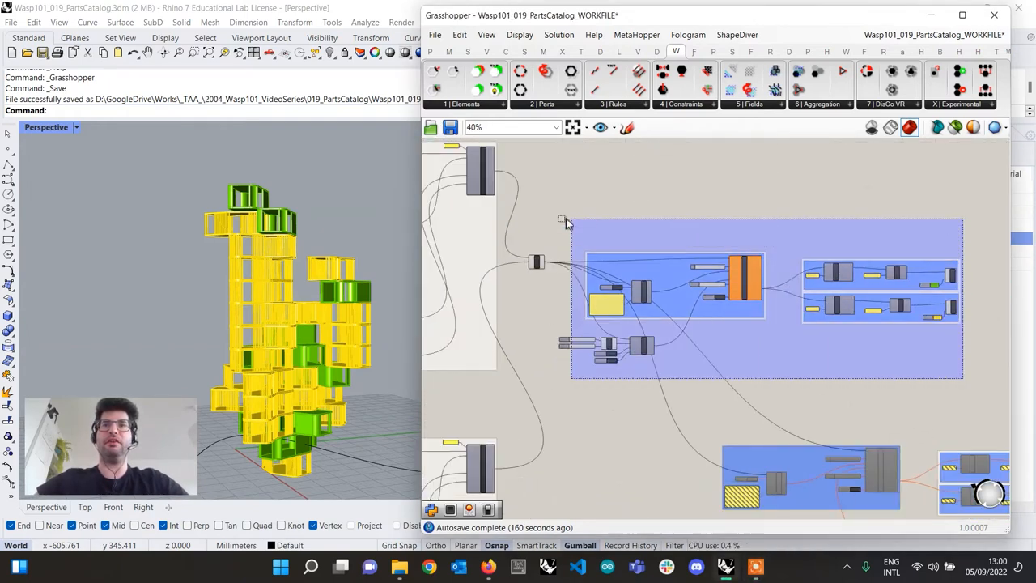
right_click(567, 220)
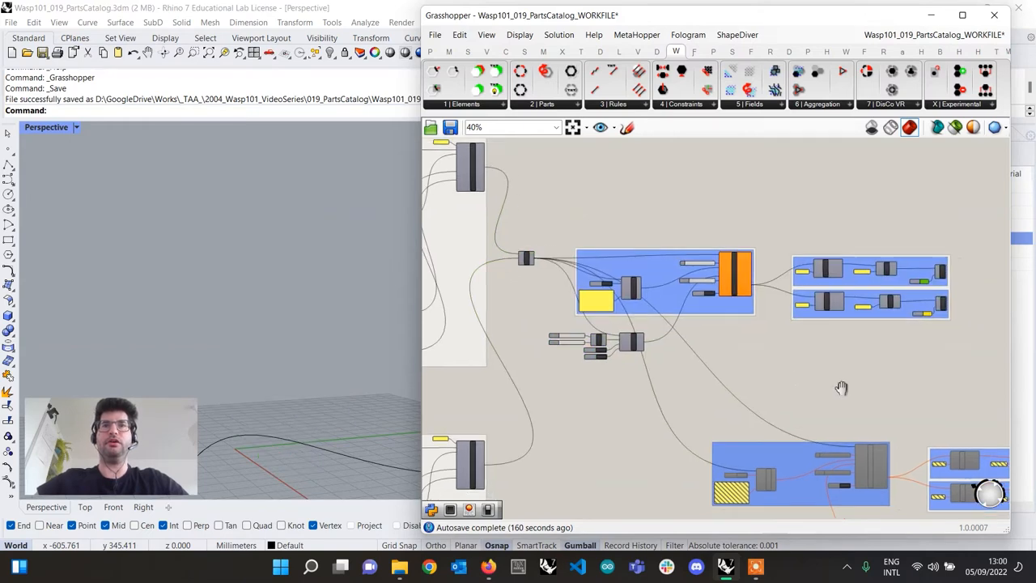
scroll("down", 3)
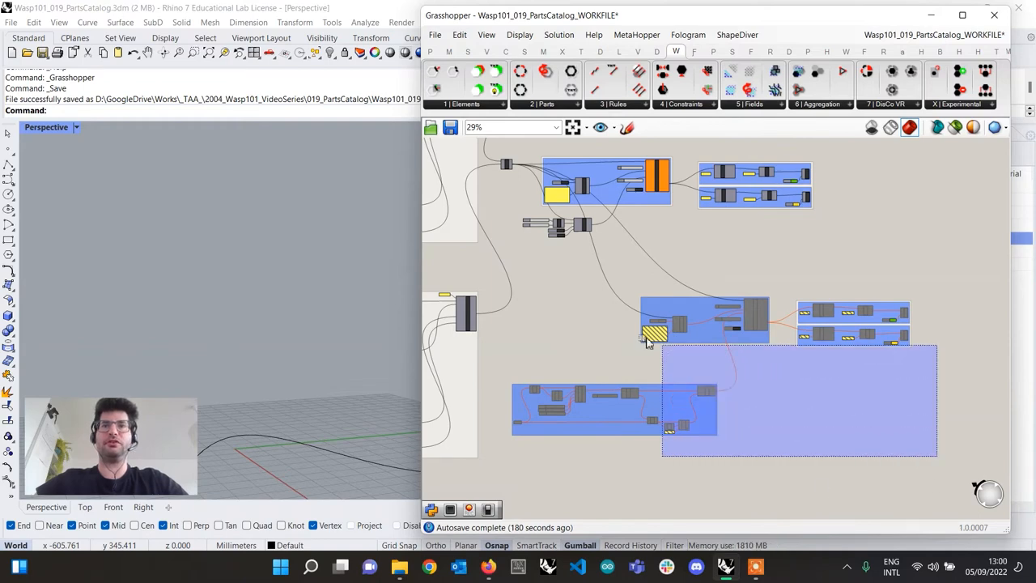
right_click(653, 334)
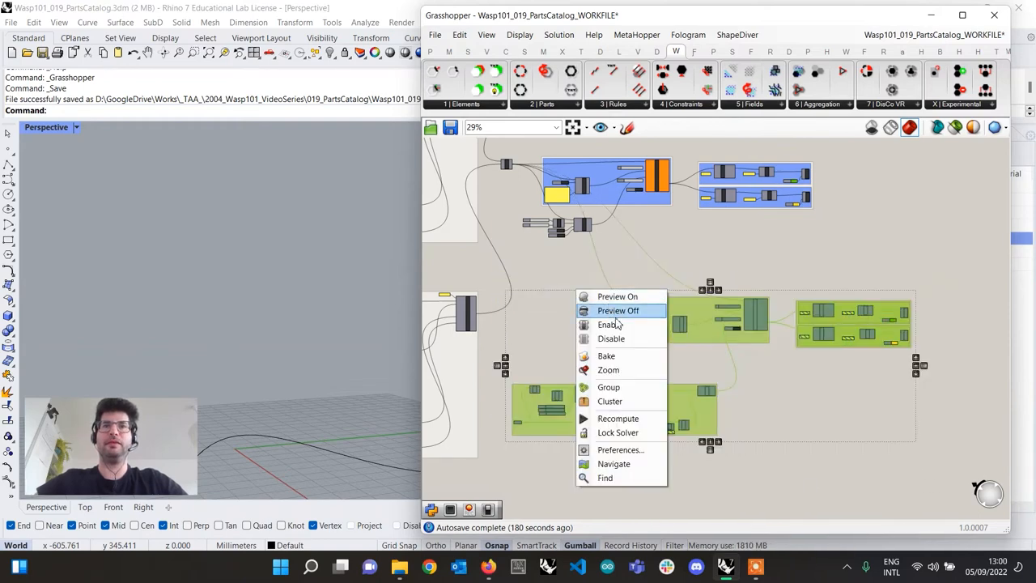
mouse_move(610, 324)
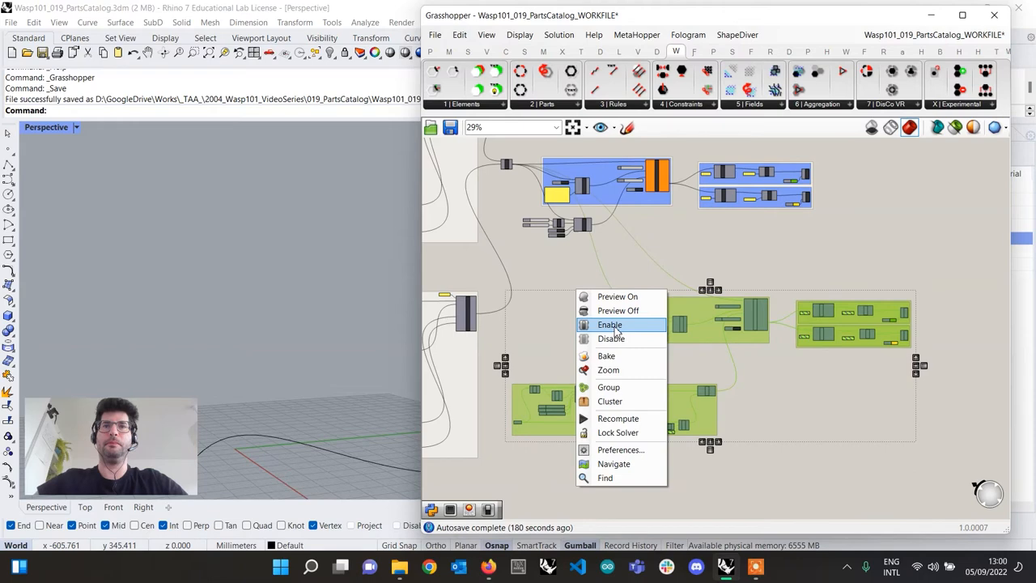
left_click(610, 325)
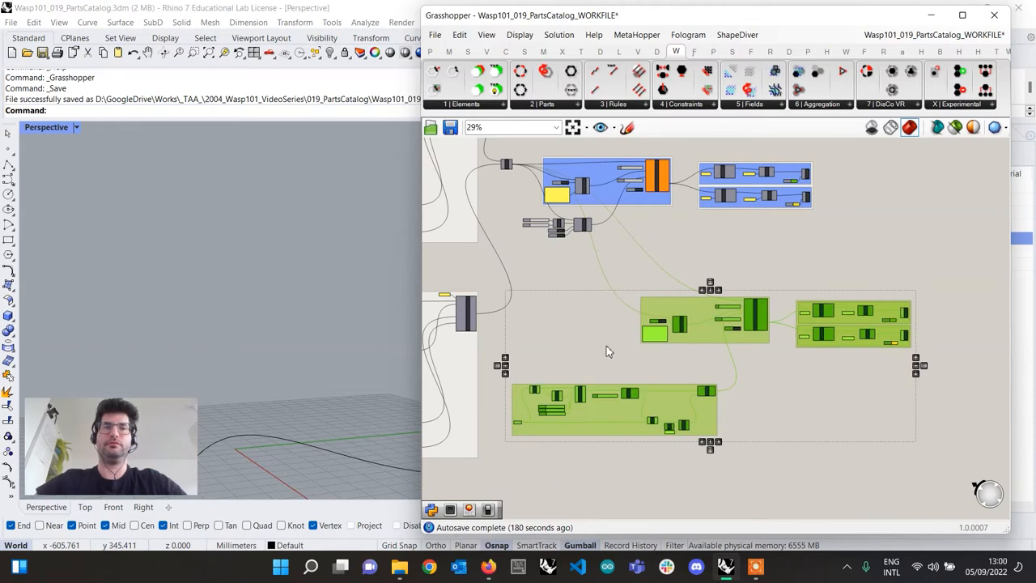
mouse_move(871, 385)
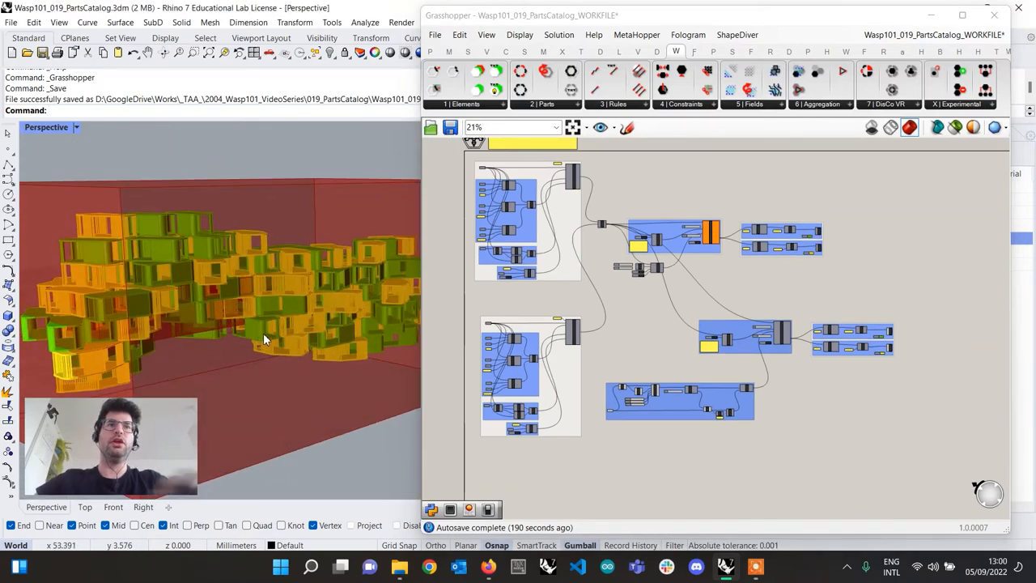
Step: Pan onto the FieldAggregation group with its RuleGen, N and MODE inputs
left_click_drag(268, 340, 283, 281)
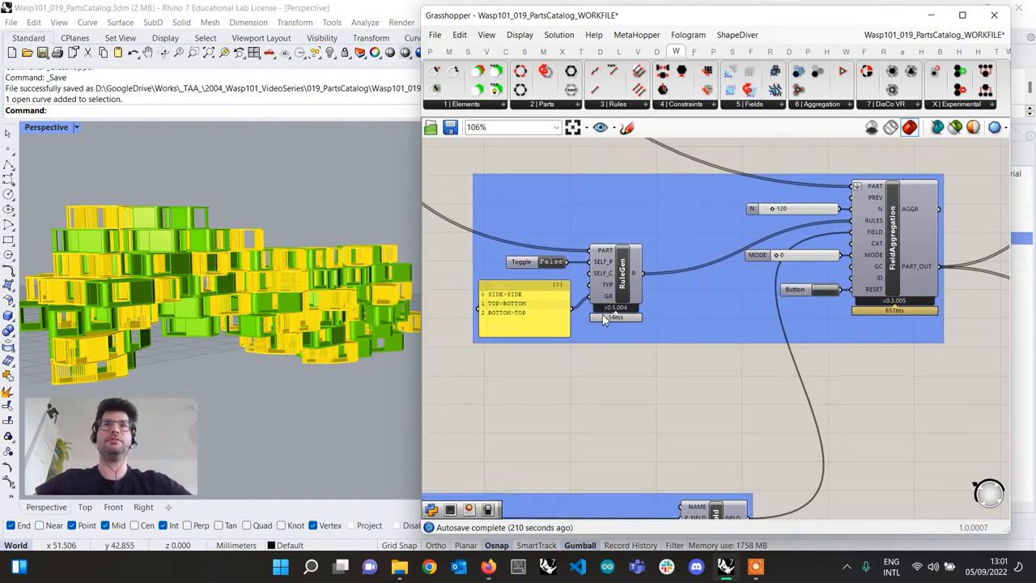
Step: Place a second Parts Catalog below the field aggregation group and search for Merge
left_click(552, 104)
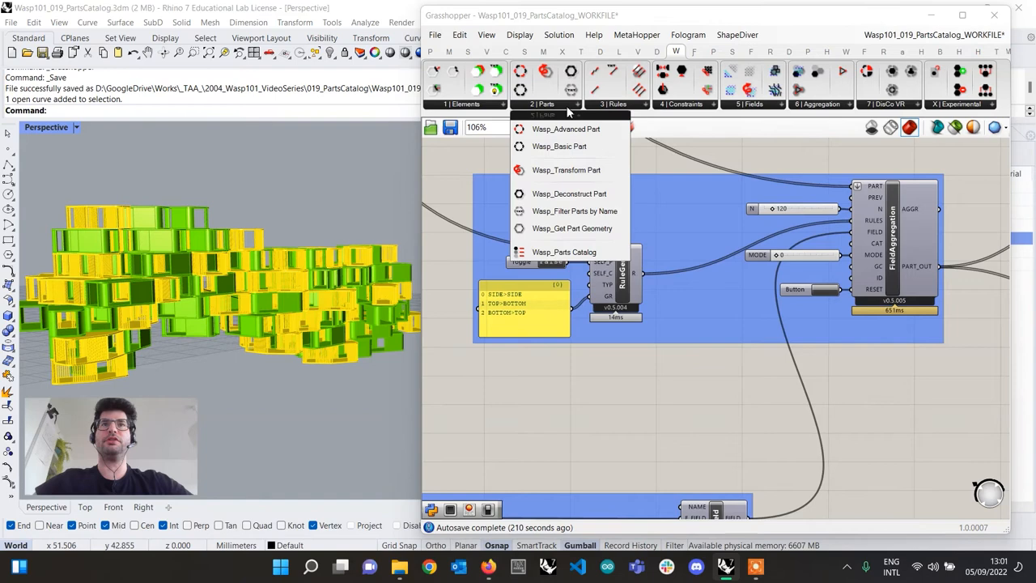
mouse_move(564, 252)
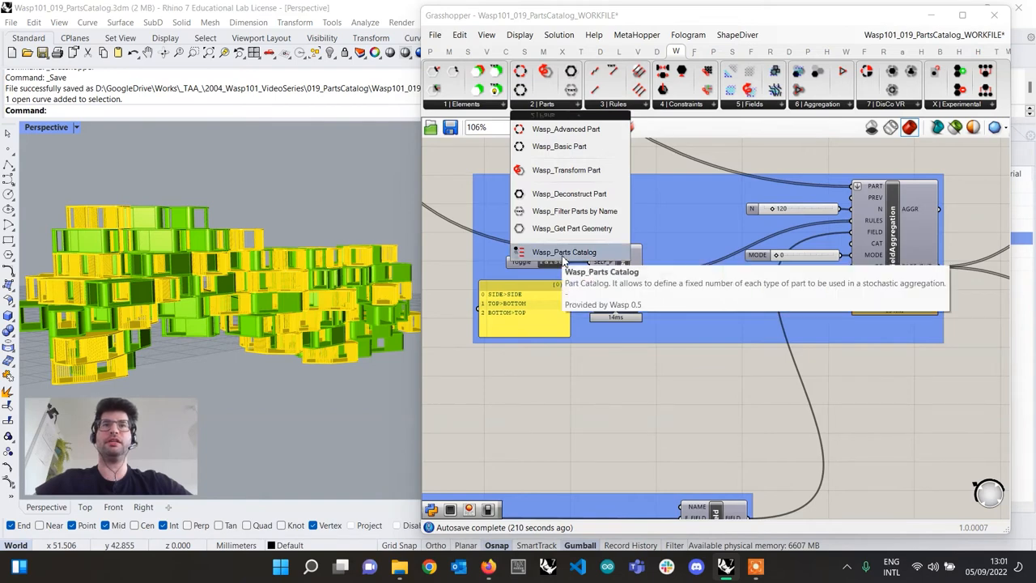
left_click(567, 251)
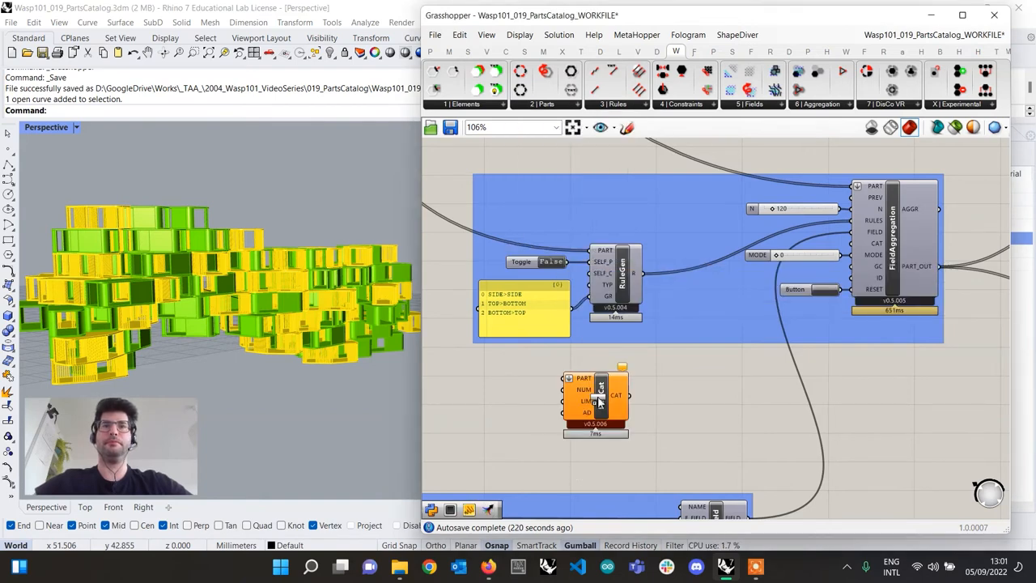
scroll("down", 3)
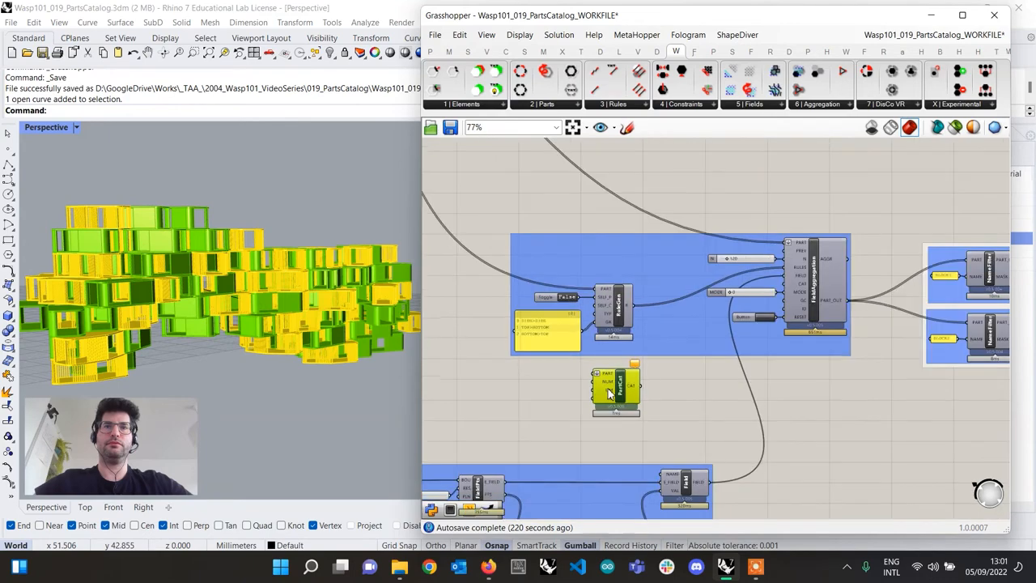
scroll("down", 3)
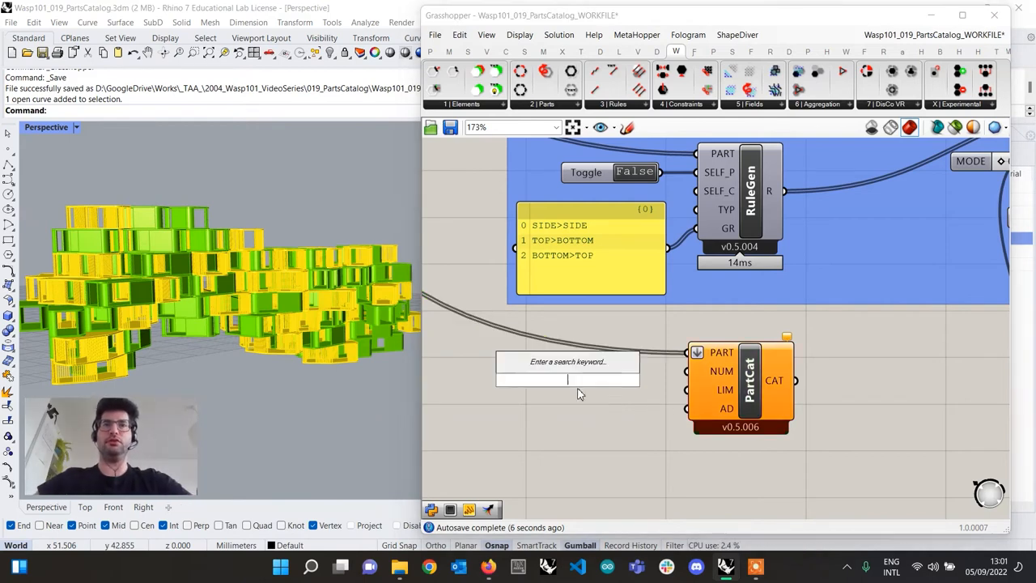
type("merge")
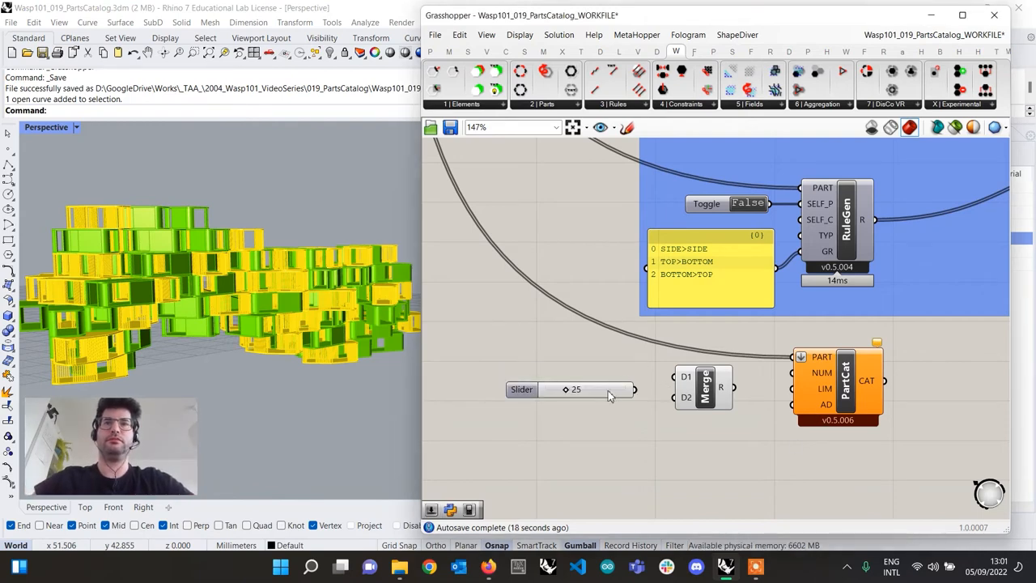
Step: Wire the 46 and 27 count sliders through Merge into the catalog's NUM input
left_click_drag(522, 389, 543, 375)
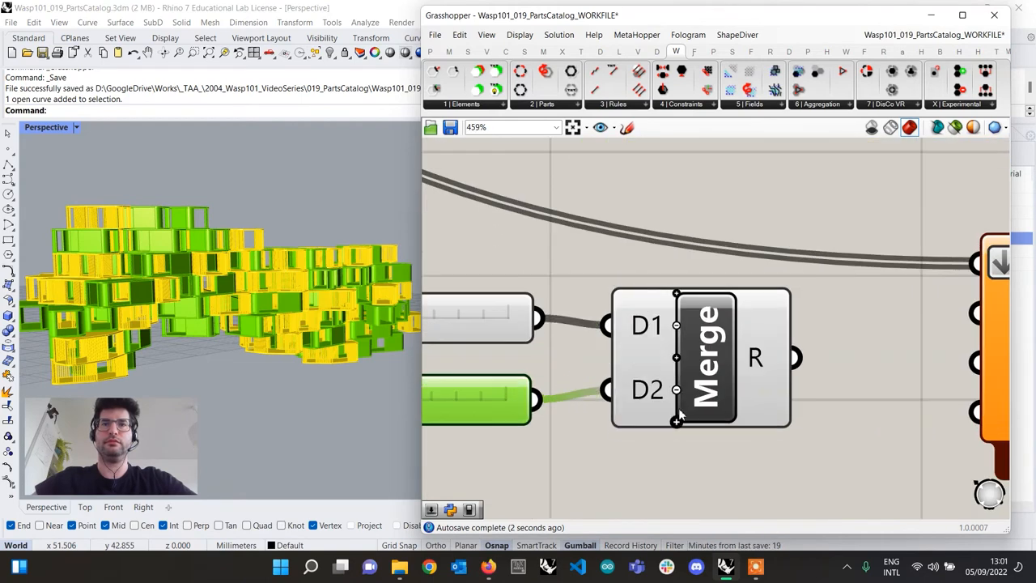
scroll("down", 3)
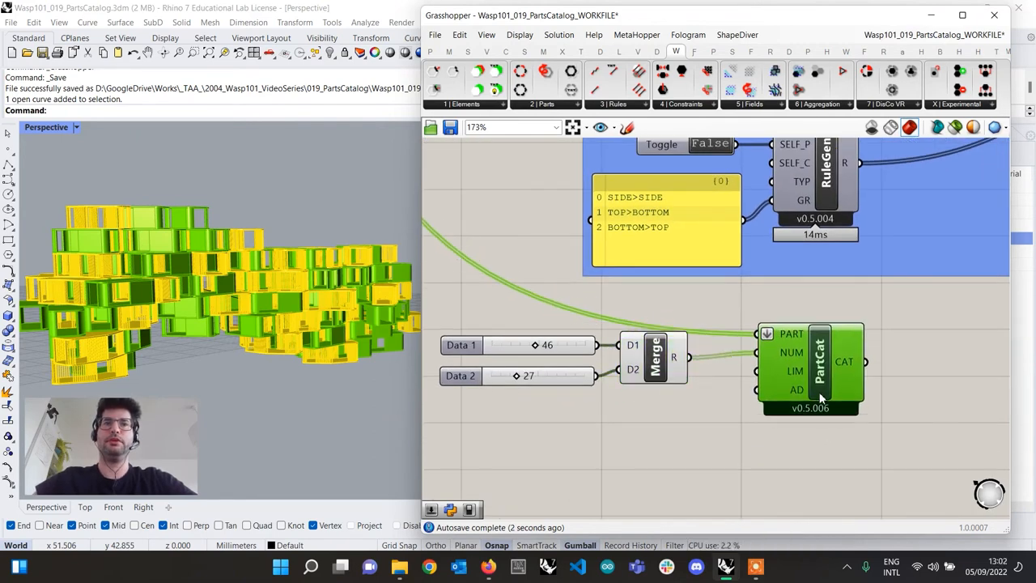
mouse_move(791, 382)
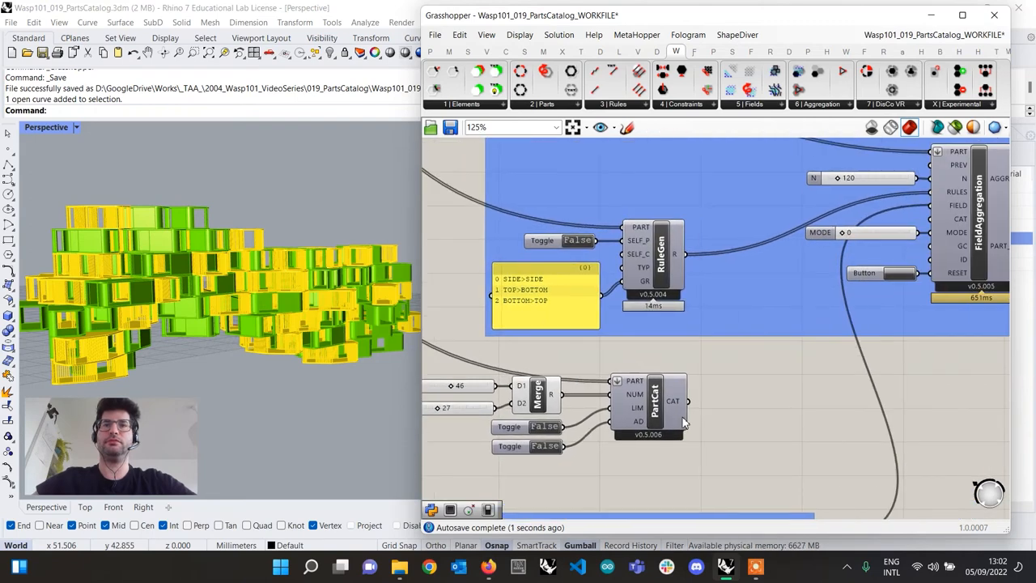
Step: Reset and recompute the field aggregation with the second Parts Catalog connected
scroll("down", 3)
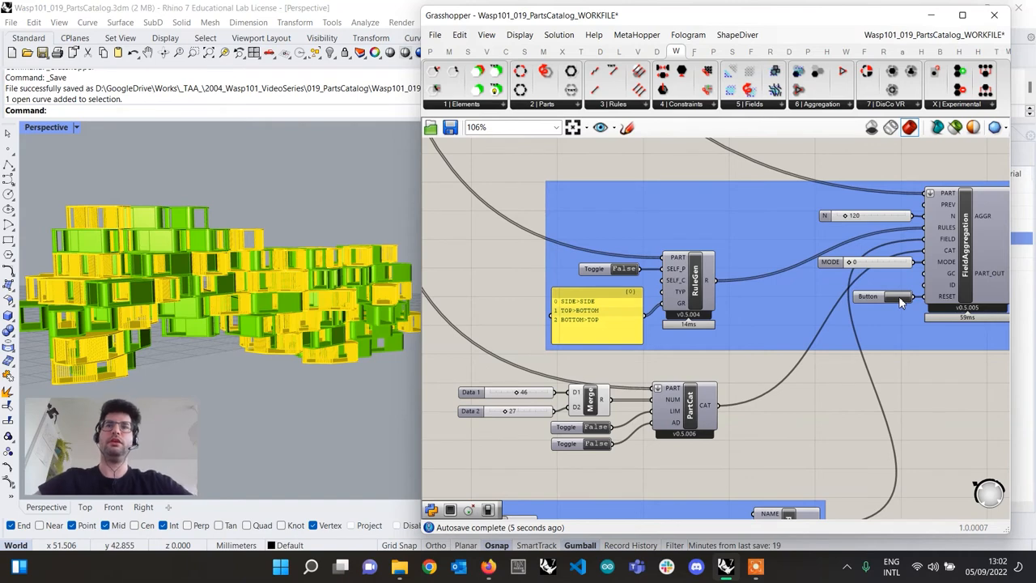
left_click(878, 296)
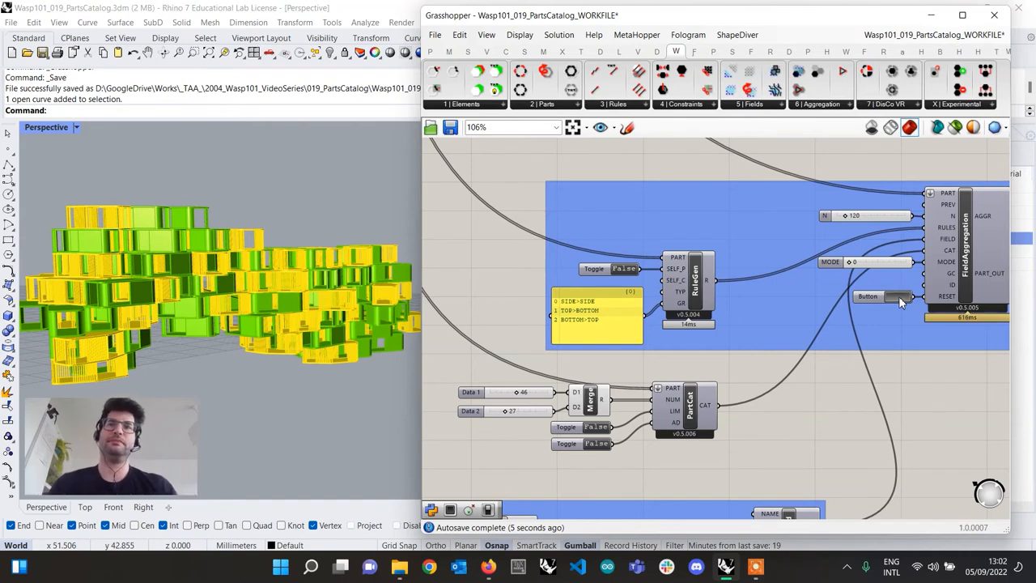
left_click(884, 297)
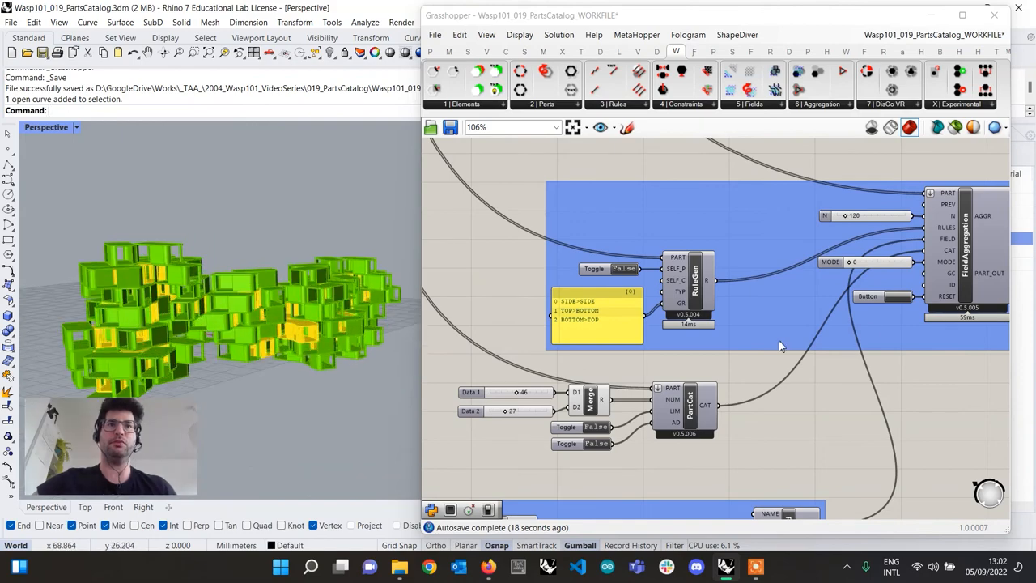
scroll("down", 3)
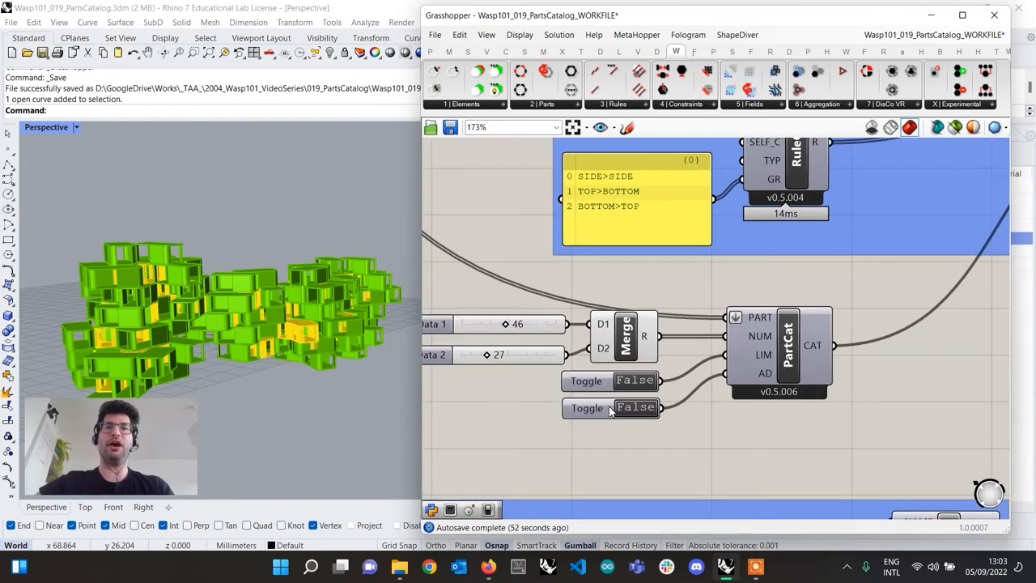
mouse_move(636, 381)
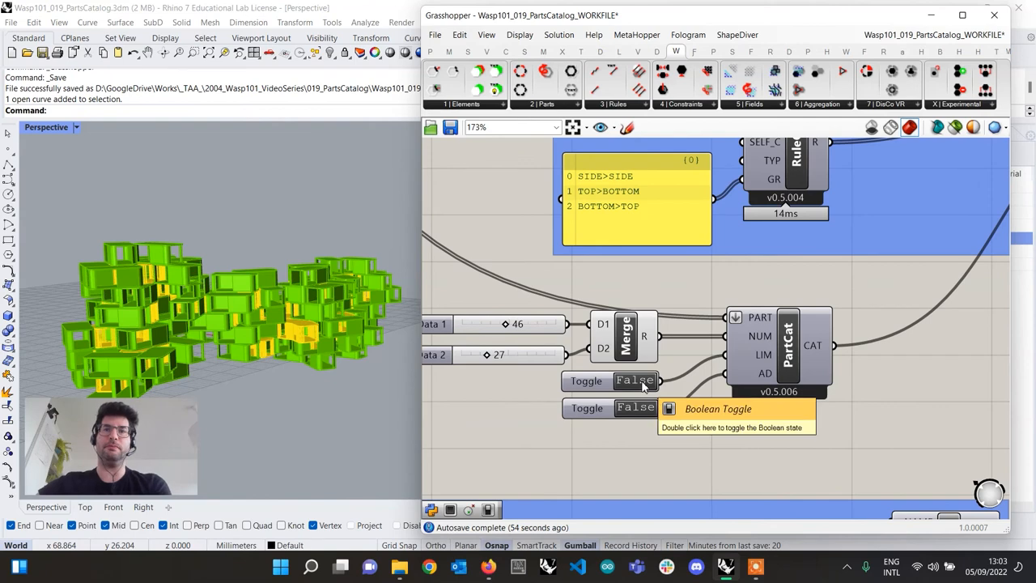
Step: Toggle LIM to True, then switch the AD adaptive toggle on instead
double_click(634, 381)
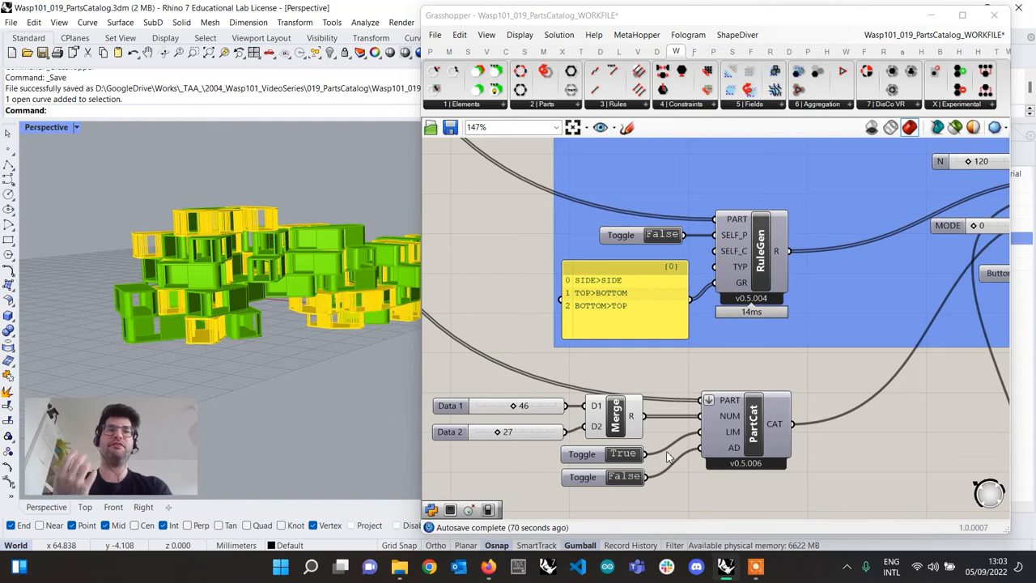
scroll("down", 3)
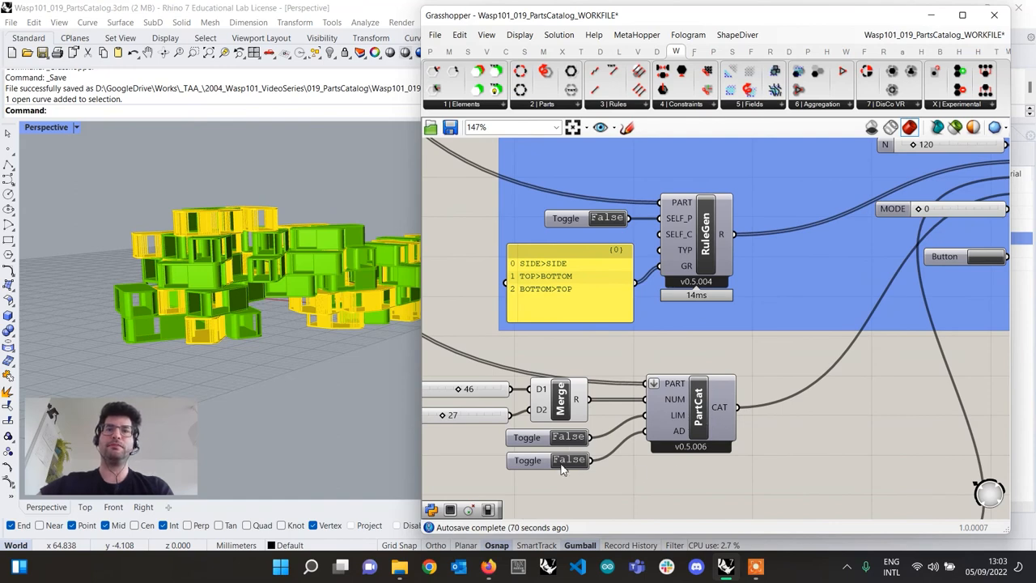
left_click(565, 460)
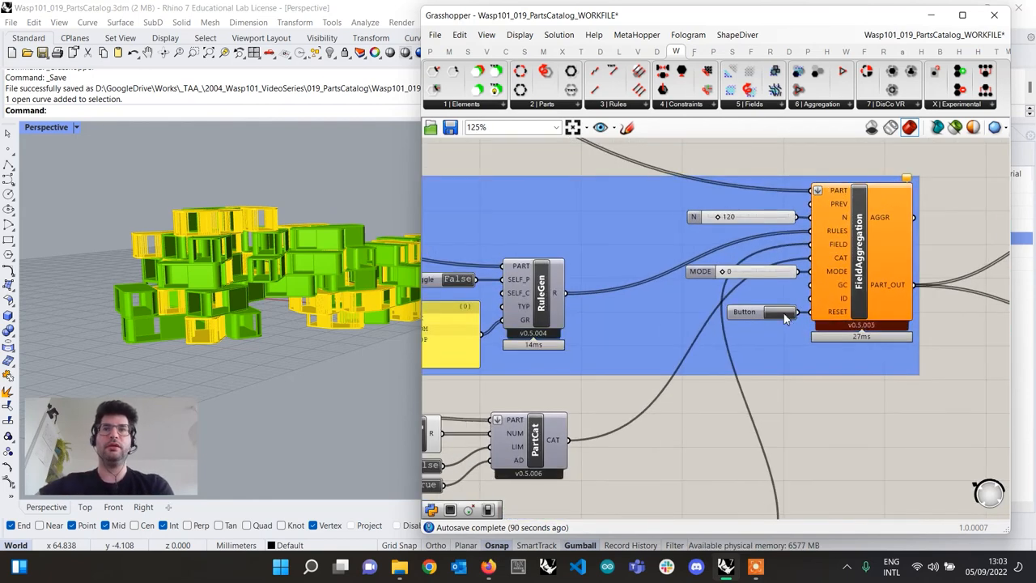
Step: Reset FieldAggregation to rerun it with adaptive counts and check for 48 BLOCK2 parts
left_click(777, 312)
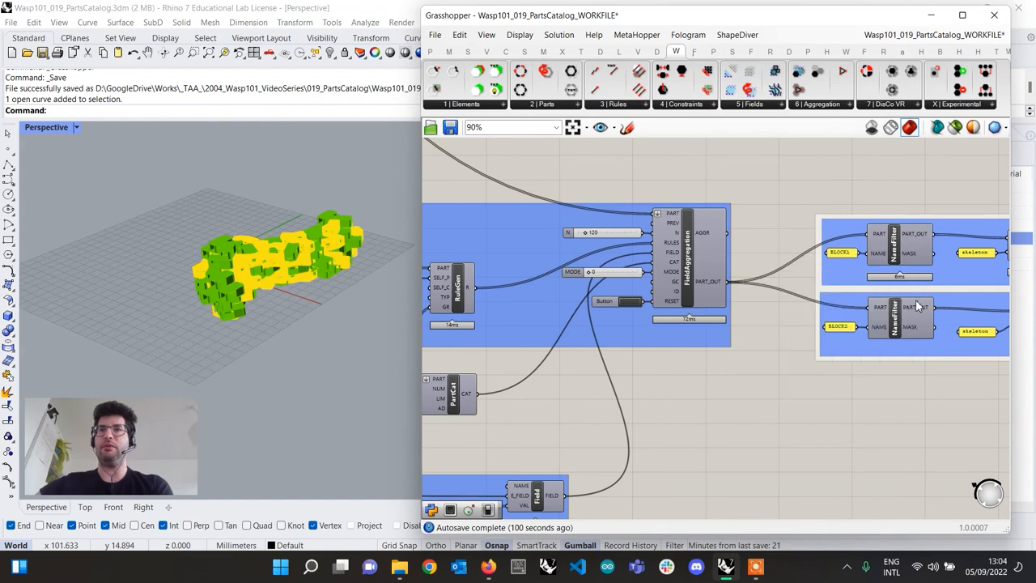
mouse_move(919, 308)
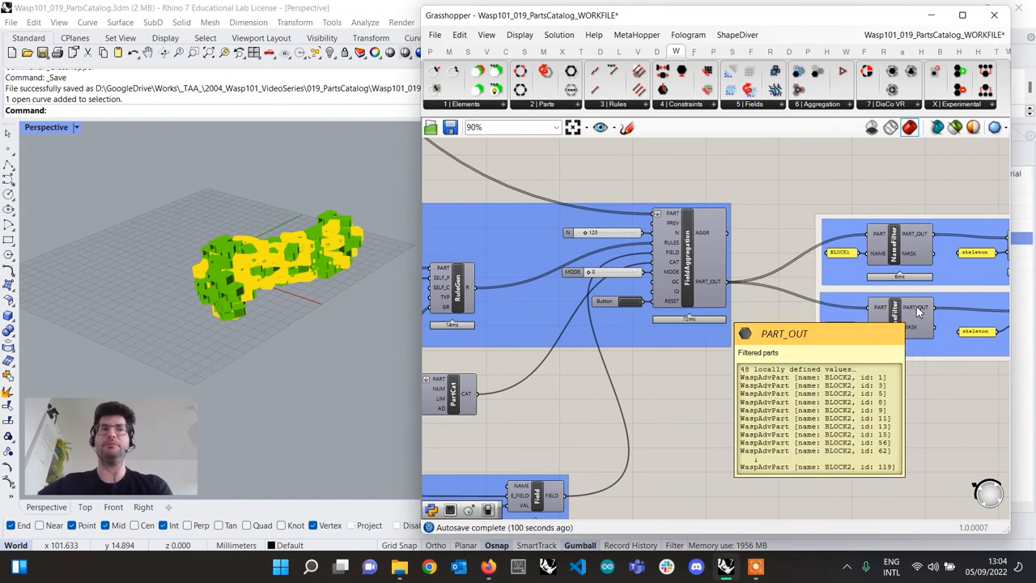